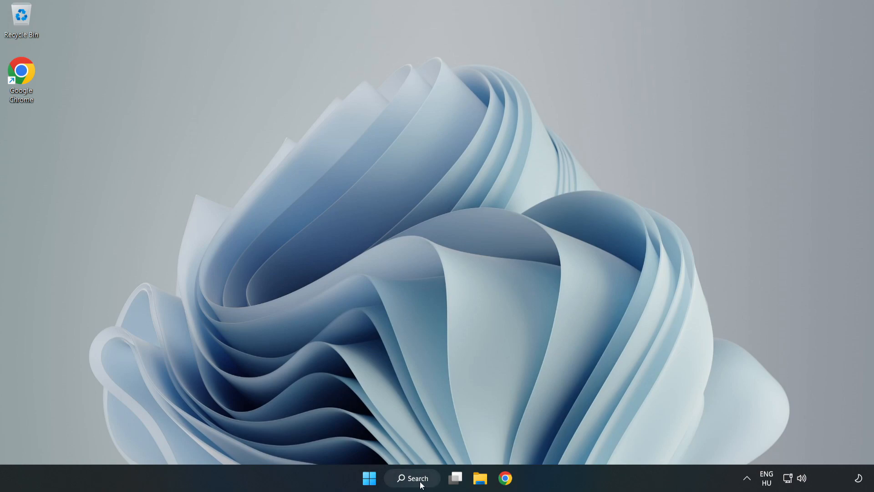
# Search Windows for 'edit power plan' to surface the Control Panel page.
pyautogui.click(412, 478)
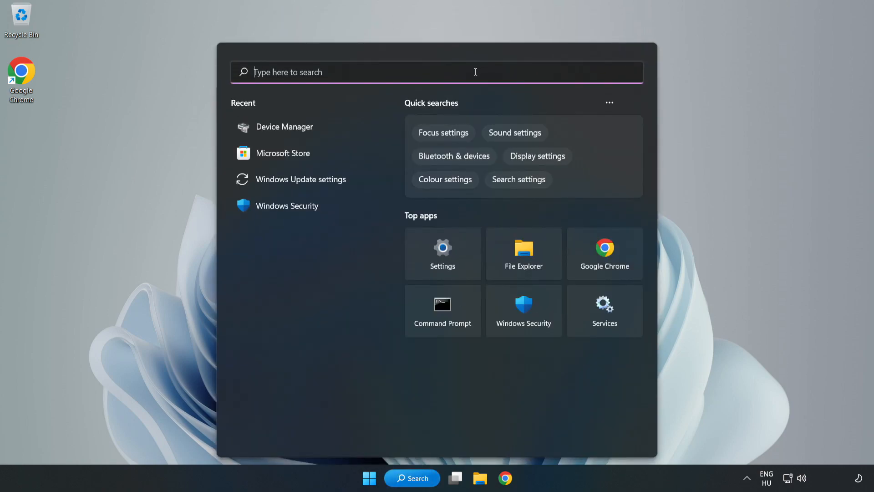
pyautogui.write('edit')
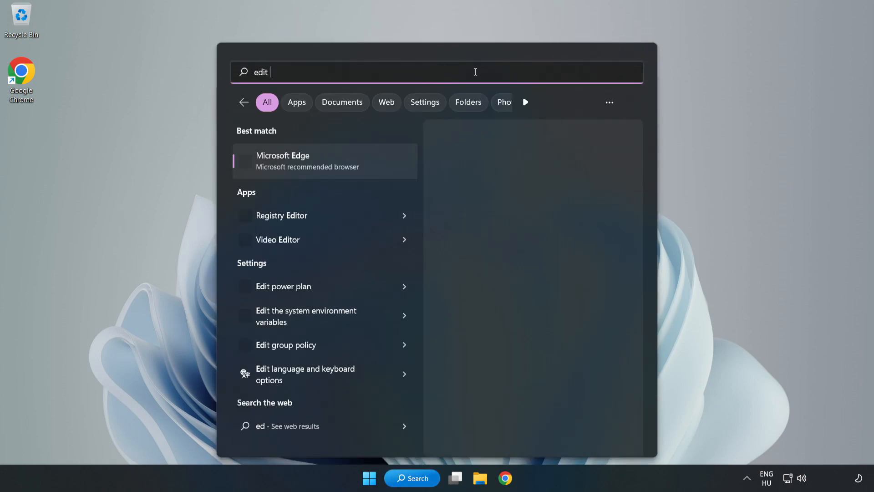
pyautogui.write('power plan')
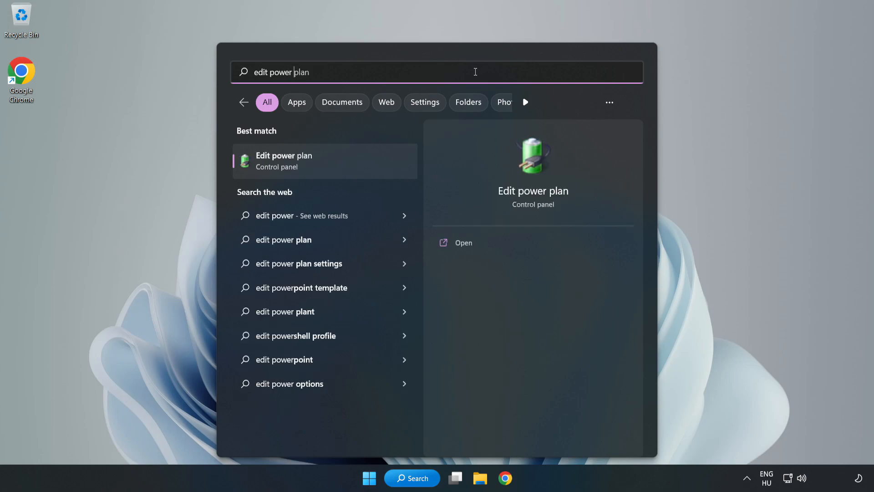
pyautogui.write('plan')
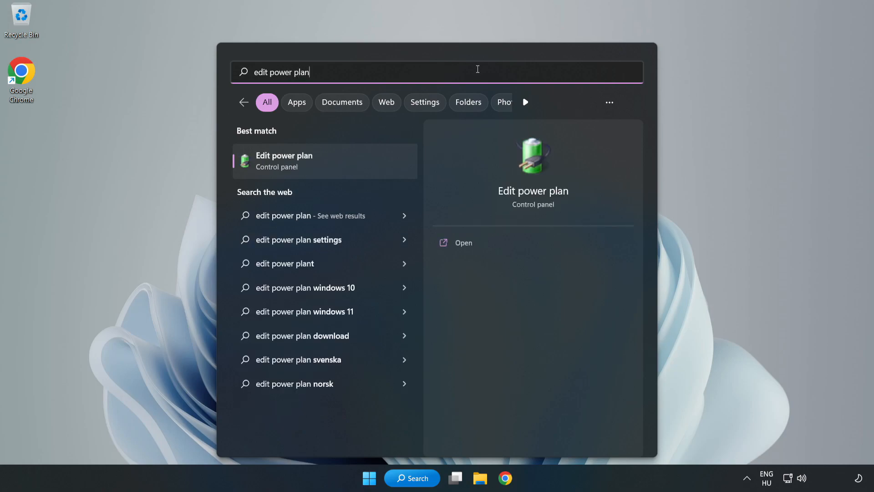
pyautogui.moveTo(330, 166)
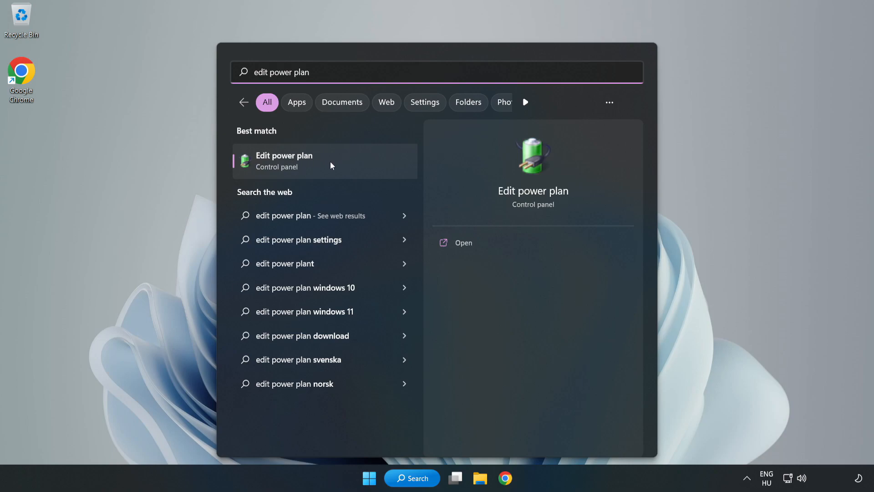
# Make High performance the active power plan in Power Options and close the window.
pyautogui.press('Escape')
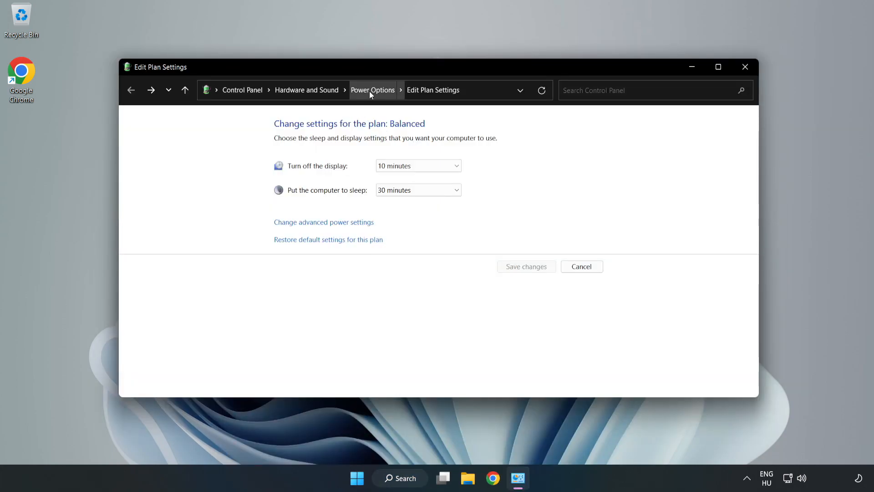
pyautogui.click(372, 90)
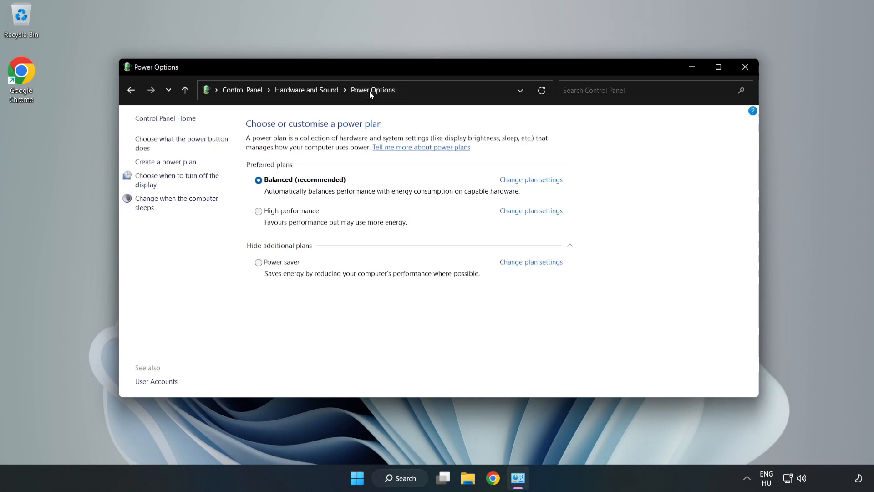
pyautogui.moveTo(289, 215)
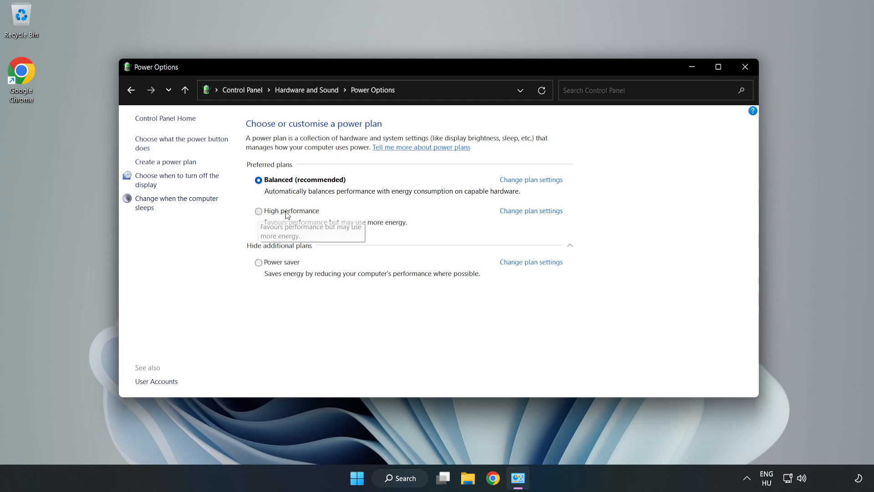
pyautogui.click(258, 210)
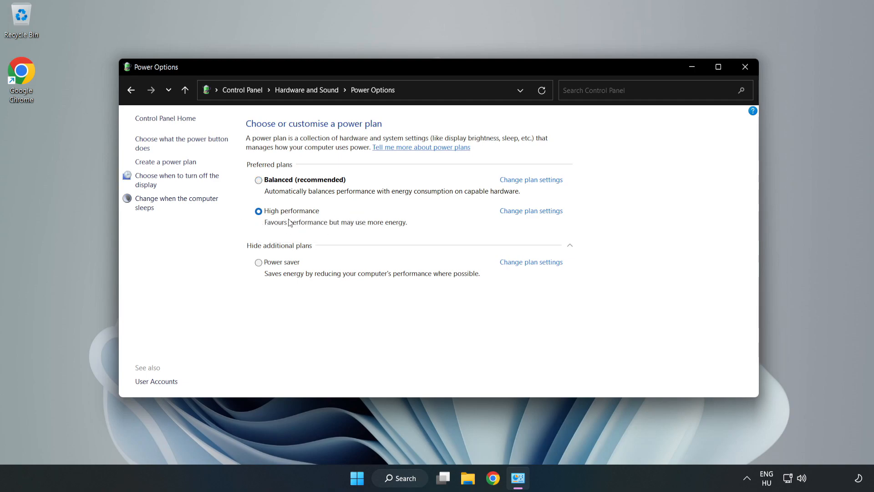
pyautogui.moveTo(745, 66)
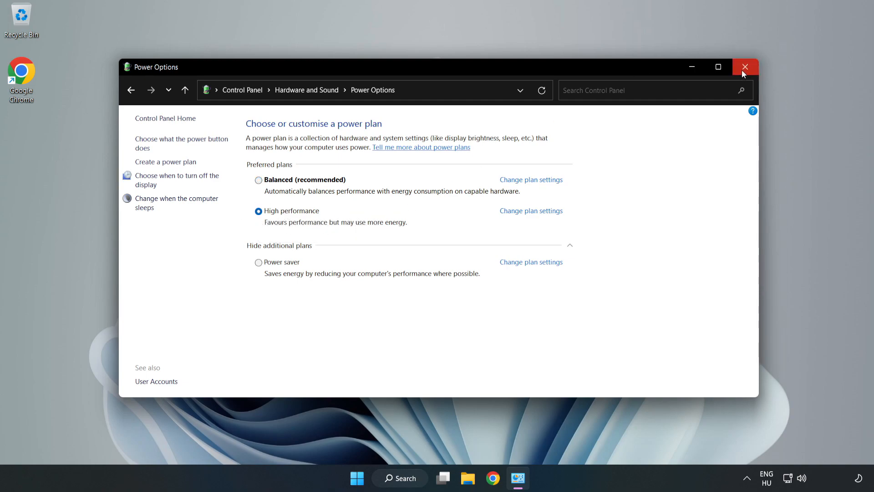
pyautogui.click(745, 67)
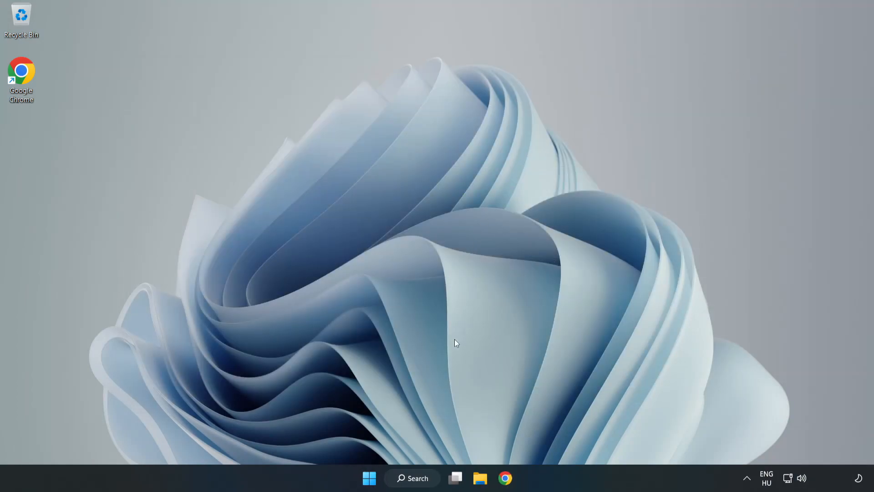
# Search Windows for 'device manager' to find the Device Manager entry.
pyautogui.click(411, 478)
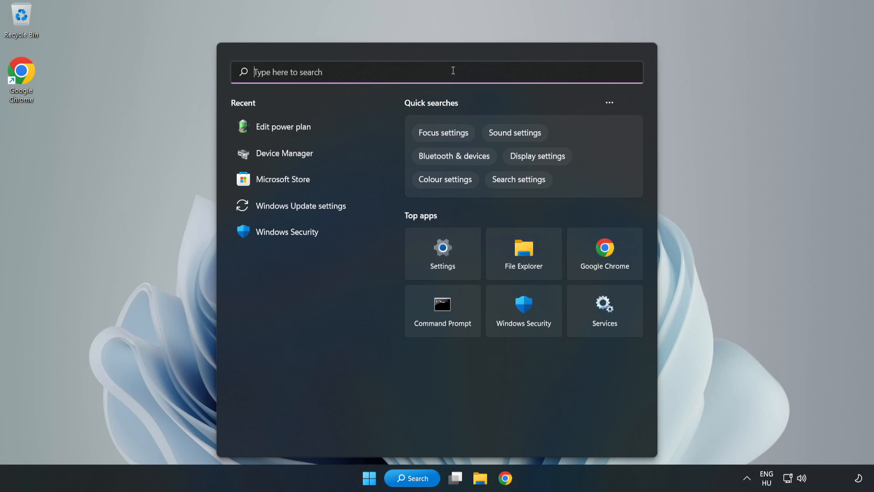
pyautogui.write('device manager')
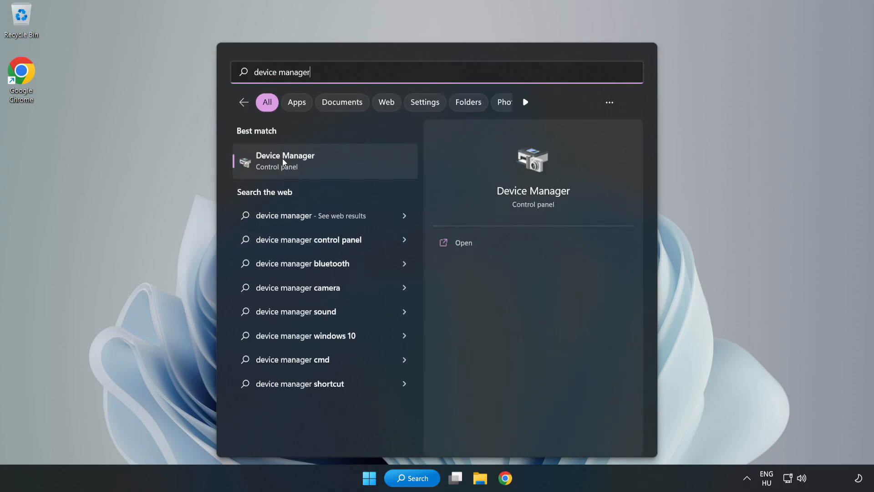
pyautogui.moveTo(317, 166)
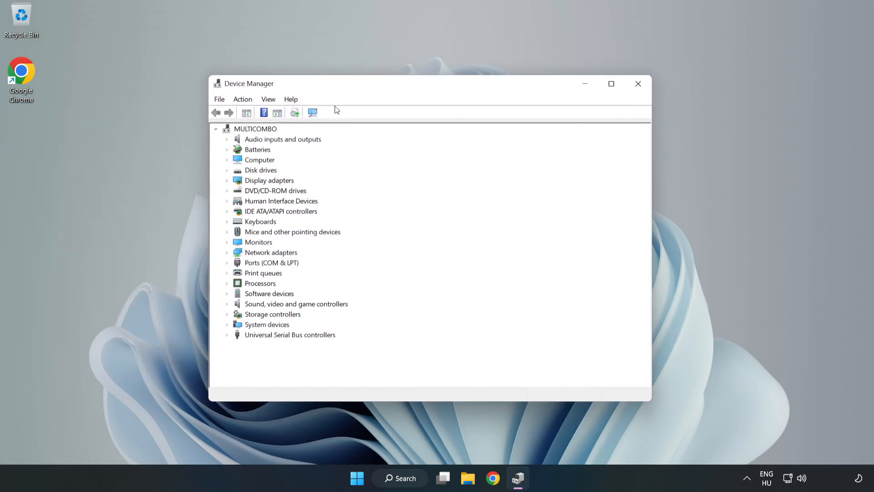
# Start Update driver for the VMware SVGA 3D adapter under Display adapters.
pyautogui.click(270, 180)
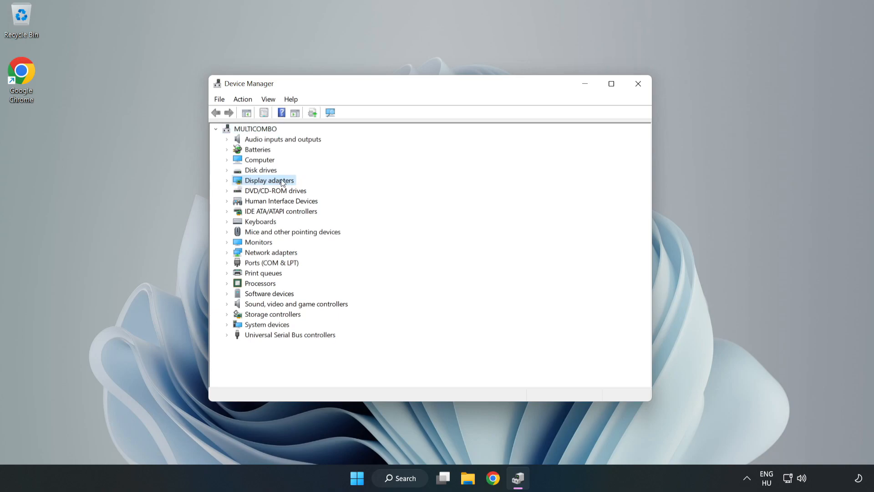
pyautogui.click(226, 180)
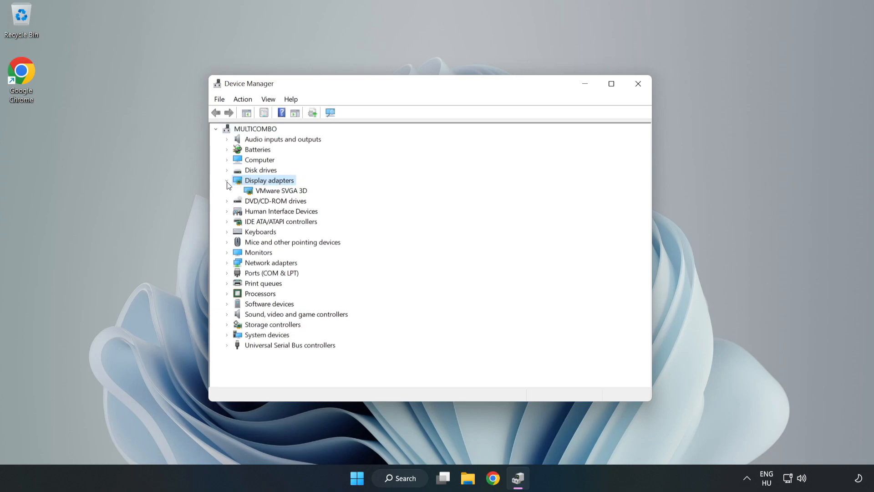
pyautogui.click(281, 190)
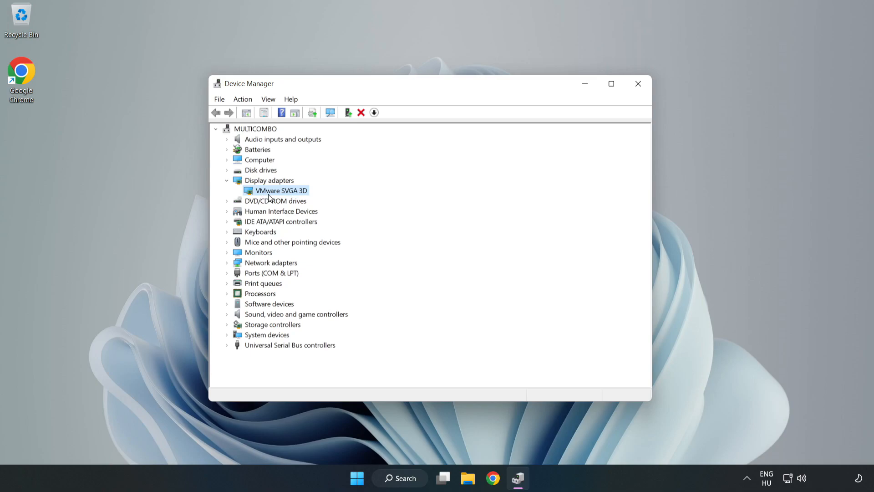
pyautogui.rightClick(280, 190)
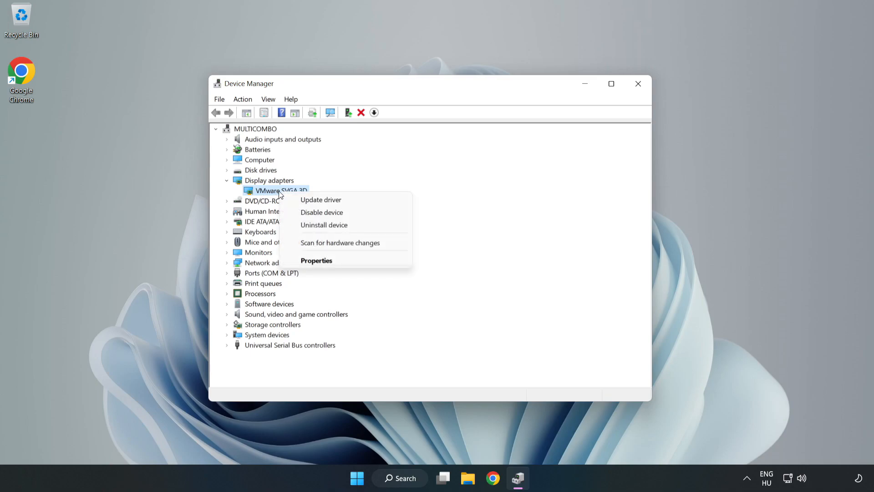
pyautogui.moveTo(320, 199)
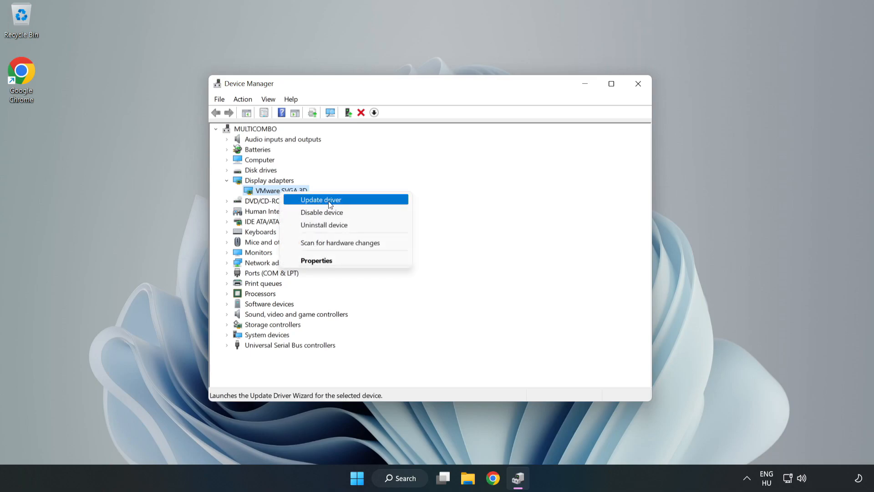
pyautogui.click(321, 199)
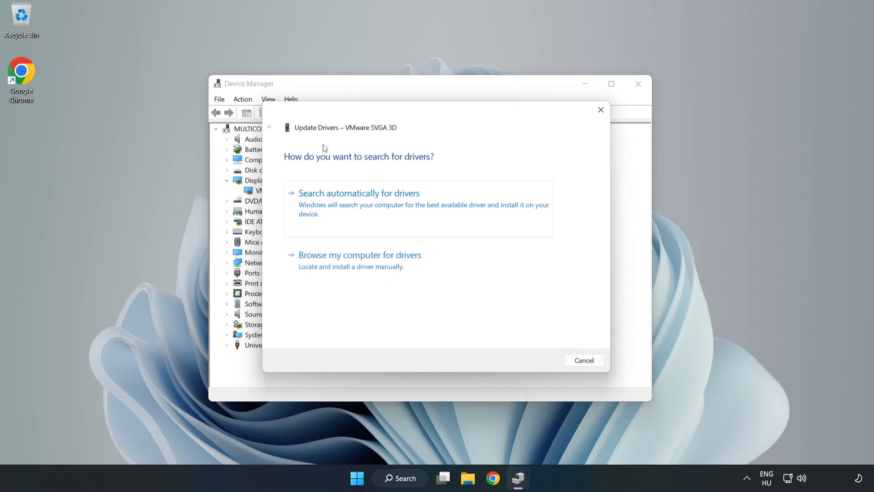
pyautogui.moveTo(304, 210)
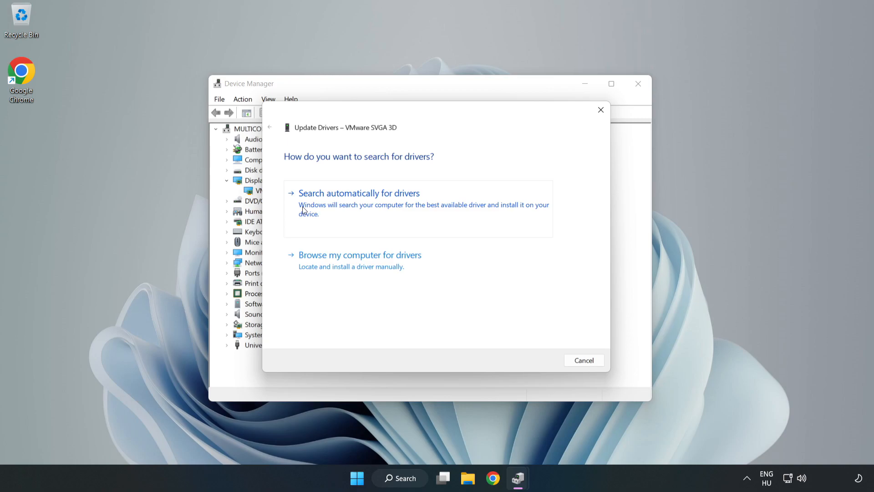
# Search automatically for the best driver, then close the wizard and Device Manager.
pyautogui.click(359, 192)
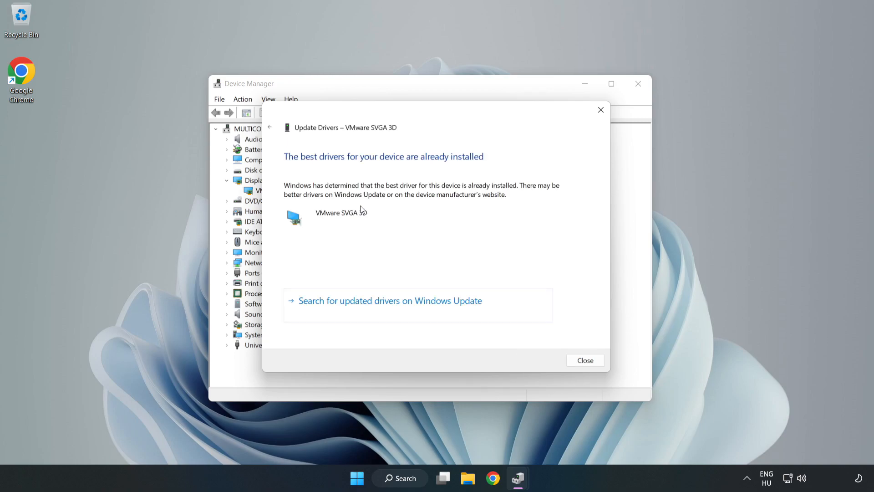
pyautogui.moveTo(316, 190)
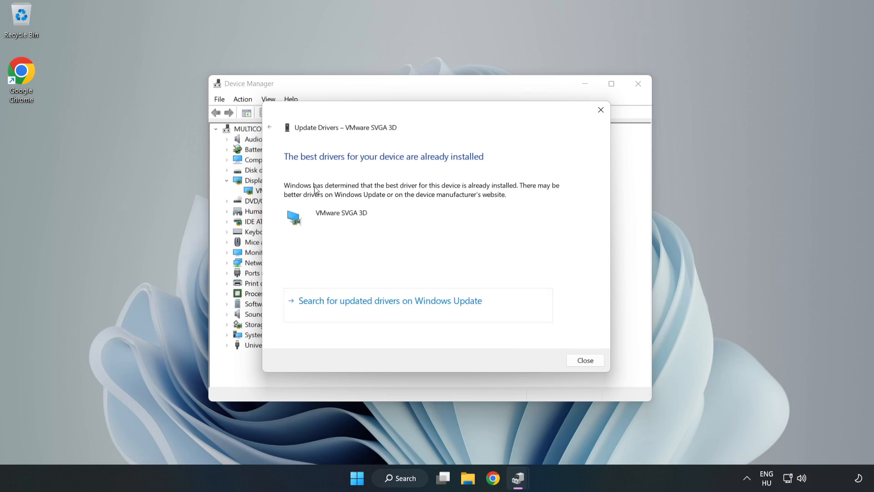
pyautogui.moveTo(584, 360)
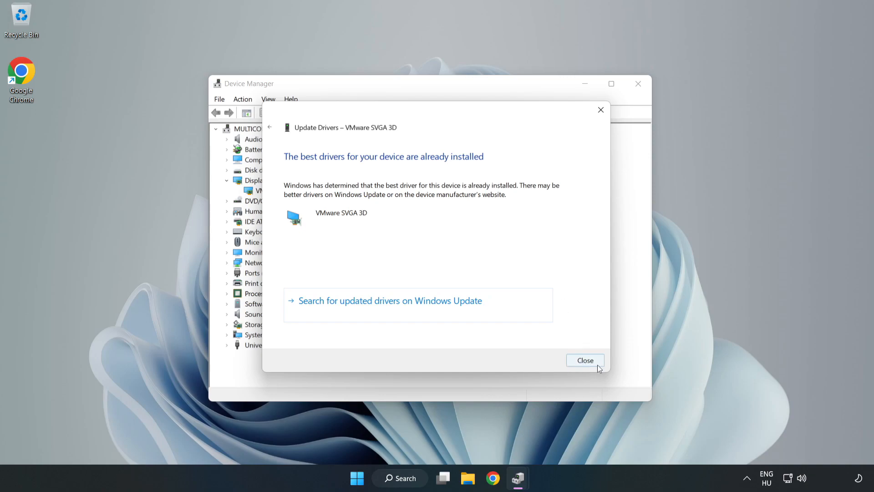
pyautogui.click(585, 360)
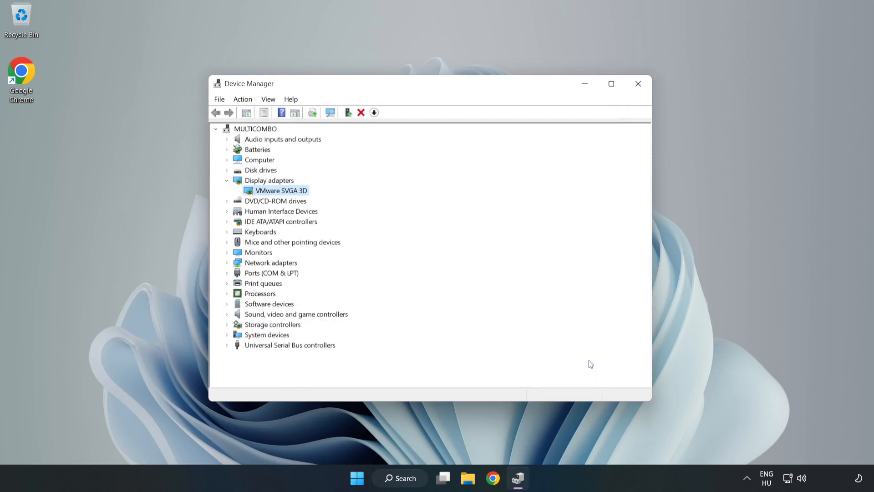
pyautogui.moveTo(638, 84)
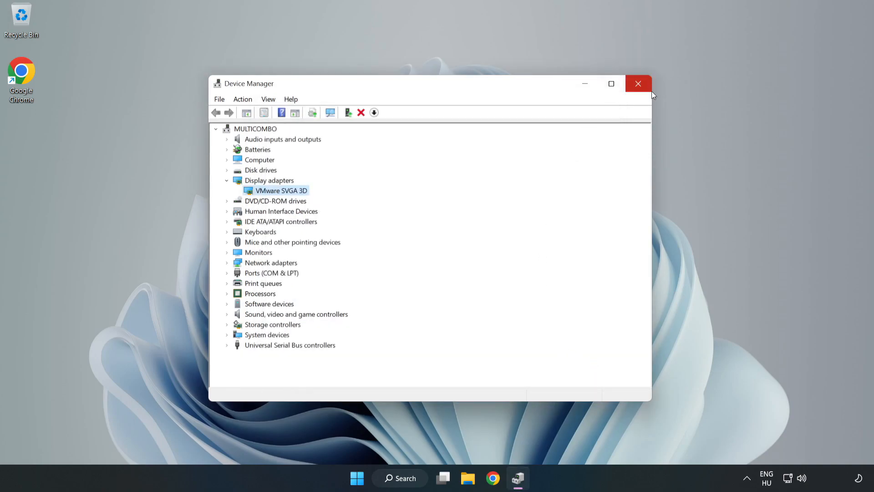
pyautogui.click(638, 83)
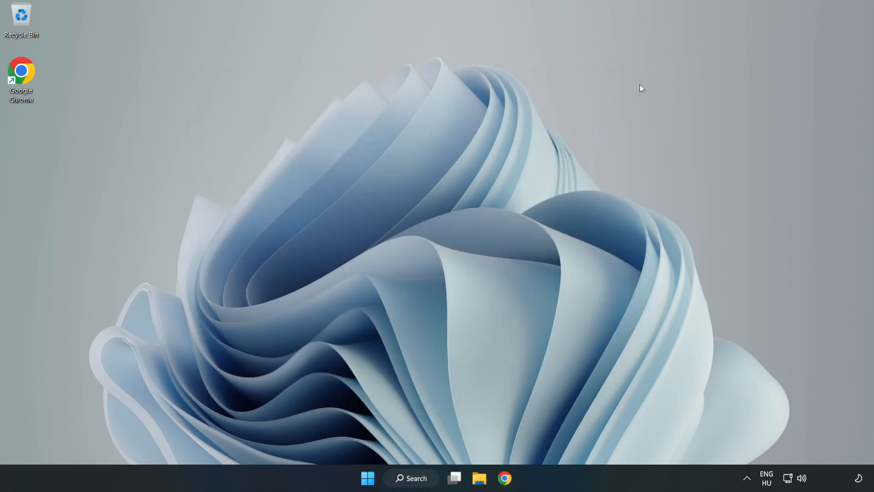
pyautogui.moveTo(435, 323)
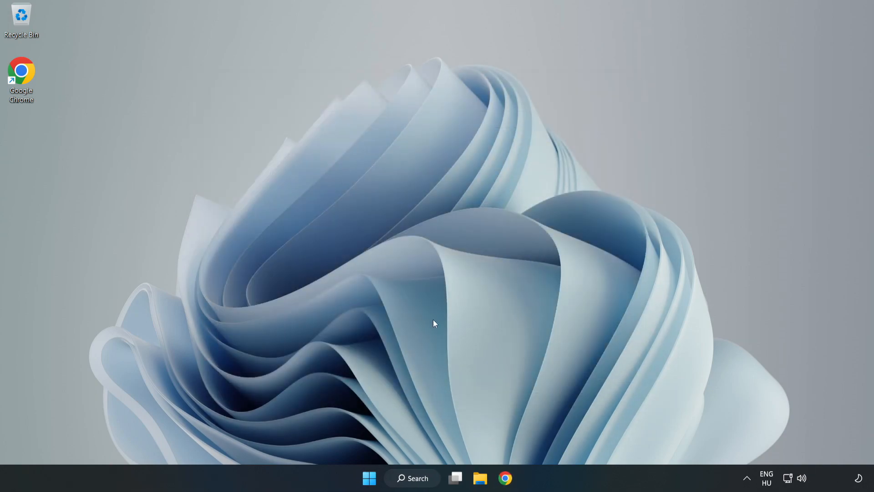
# Search Windows for 'game mode settings' to reach the Game Mode page.
pyautogui.click(411, 478)
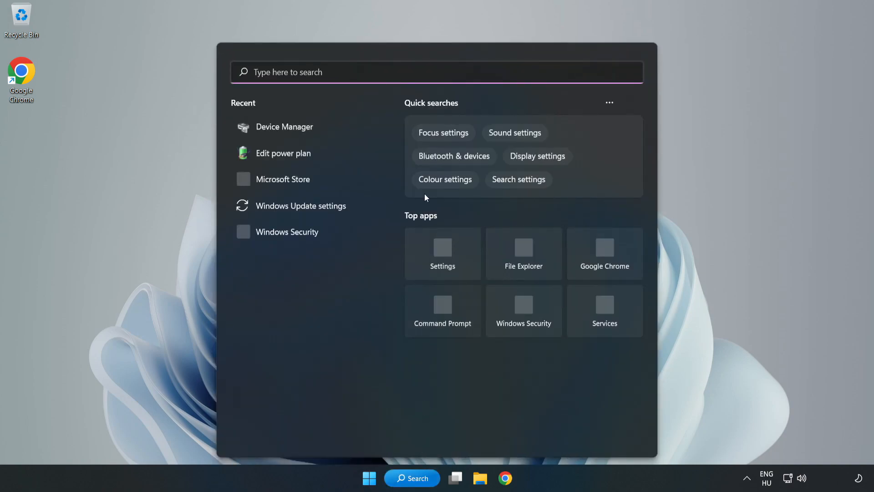
pyautogui.write('g')
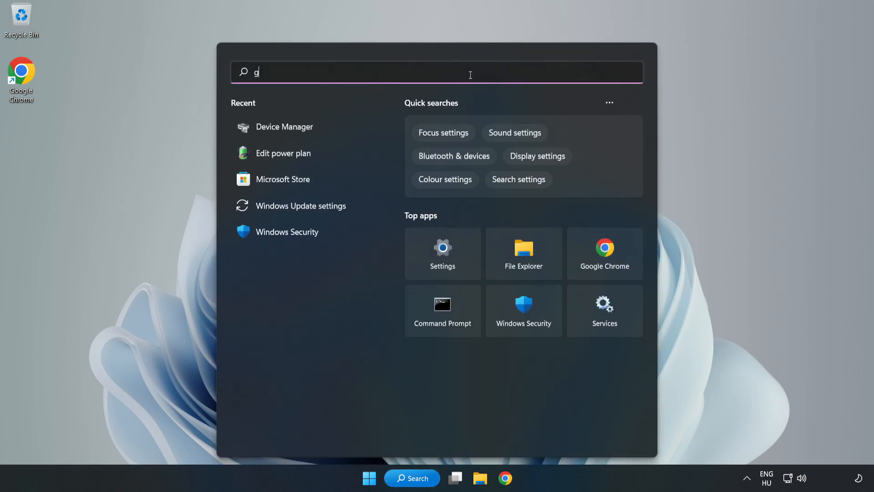
pyautogui.write('ame mode settings')
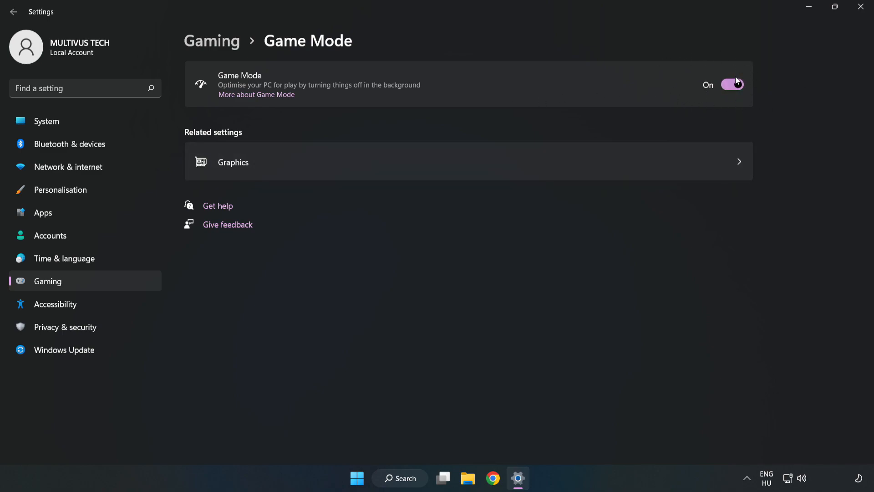
pyautogui.moveTo(223, 49)
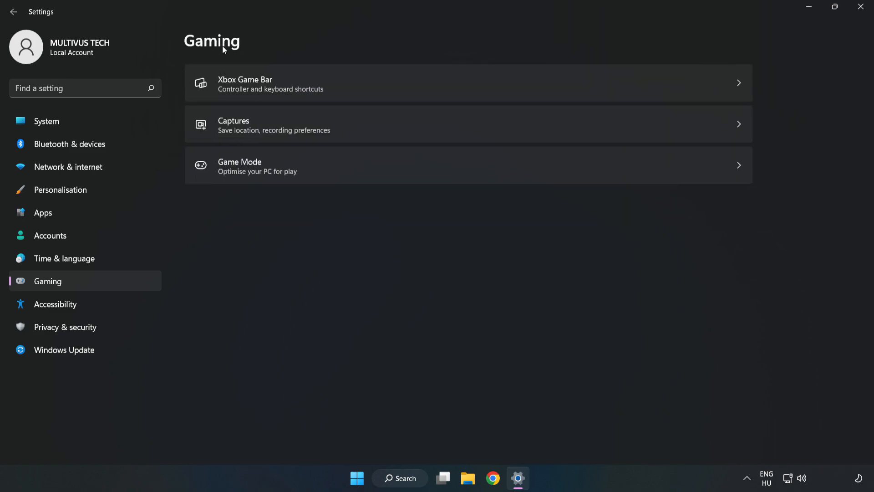
pyautogui.moveTo(338, 88)
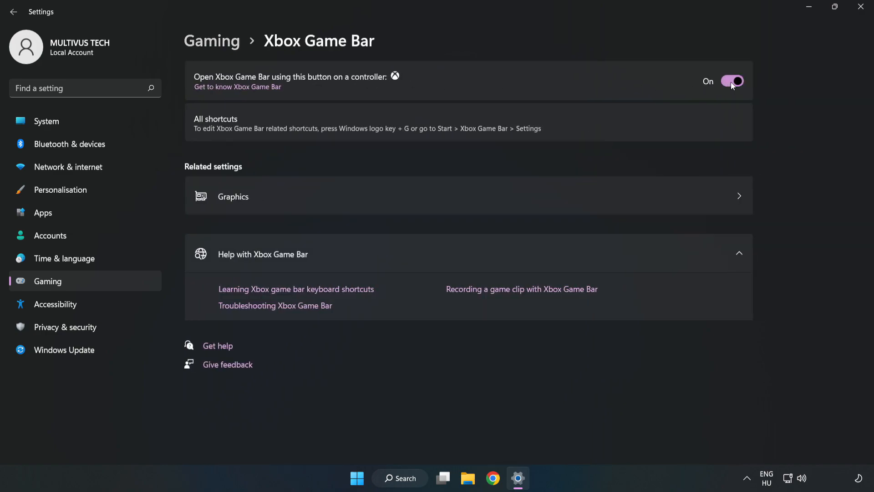
# Turn off opening Xbox Game Bar from a controller button and close Settings.
pyautogui.click(732, 81)
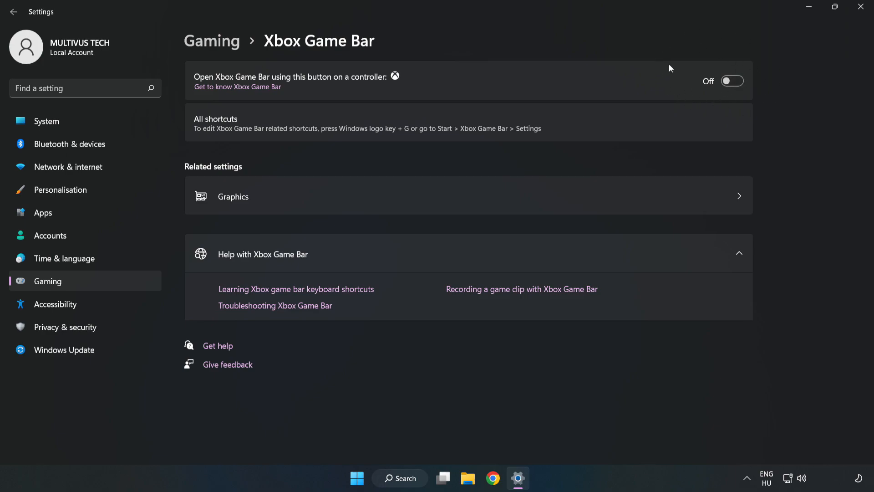
pyautogui.moveTo(676, 84)
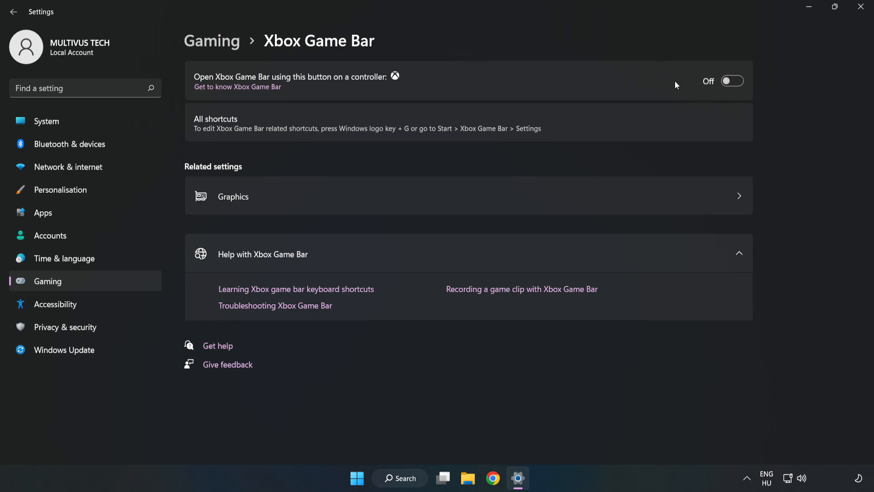
pyautogui.moveTo(863, 9)
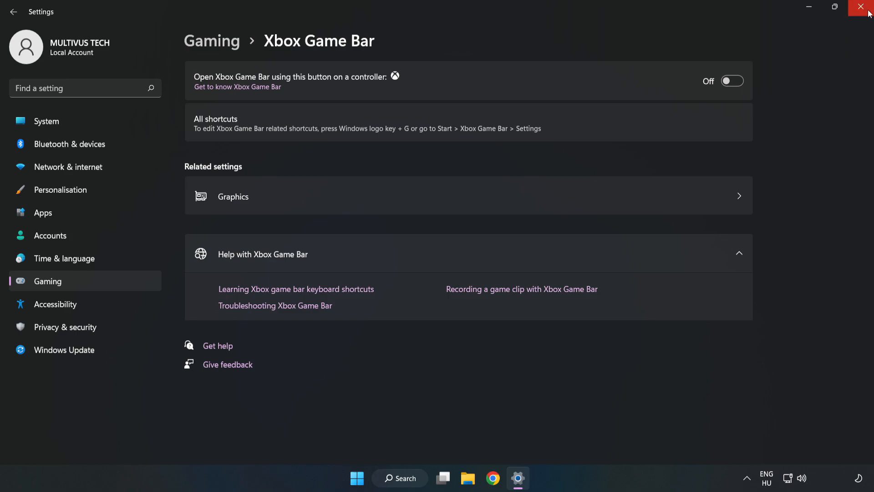
pyautogui.moveTo(861, 8)
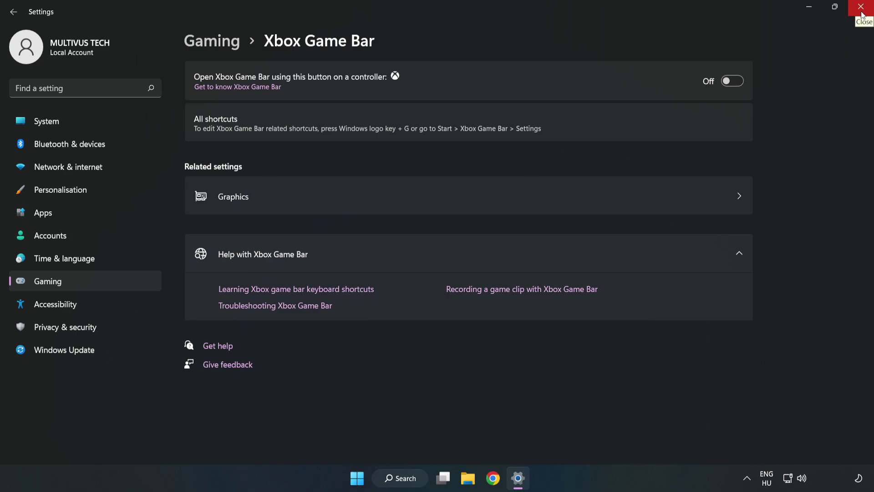
pyautogui.click(860, 8)
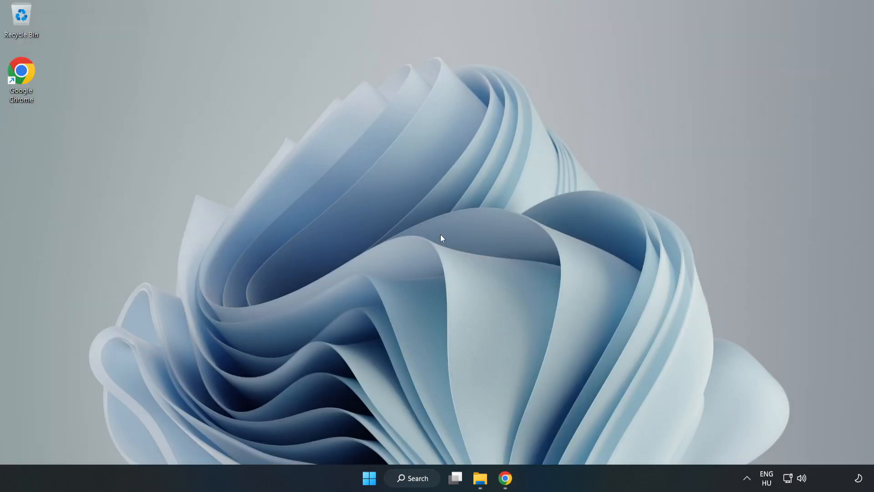
pyautogui.moveTo(369, 478)
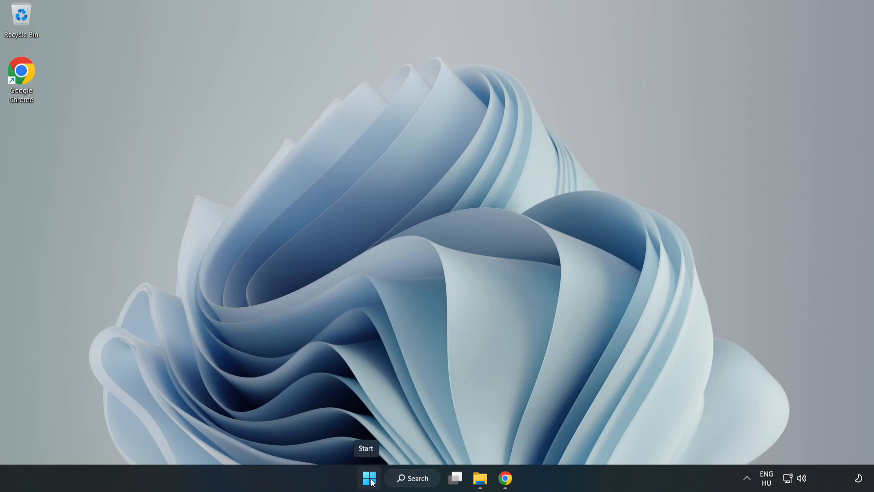
# Bring up the Start button's Quick Link menu of system tools.
pyautogui.rightClick(368, 478)
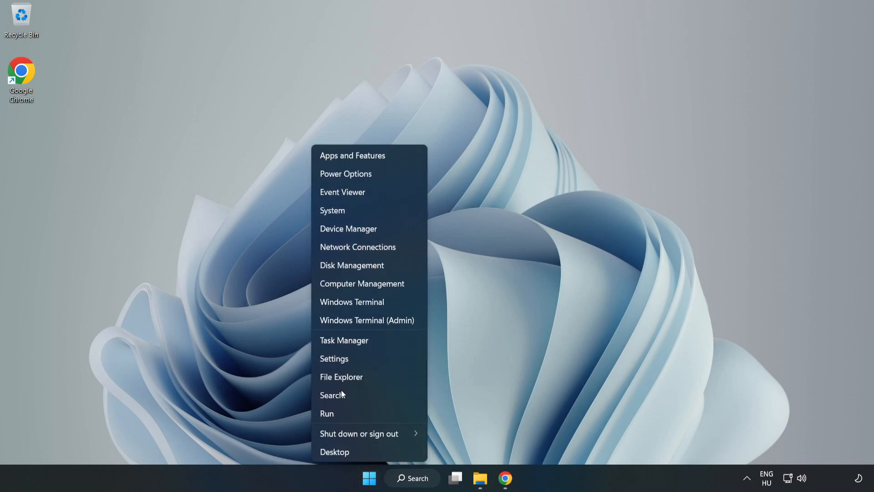
pyautogui.moveTo(378, 341)
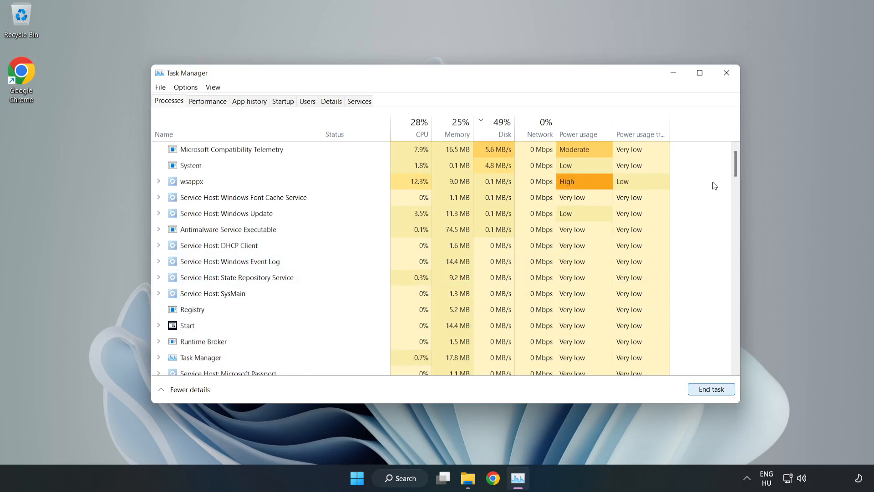
pyautogui.scroll(-3)
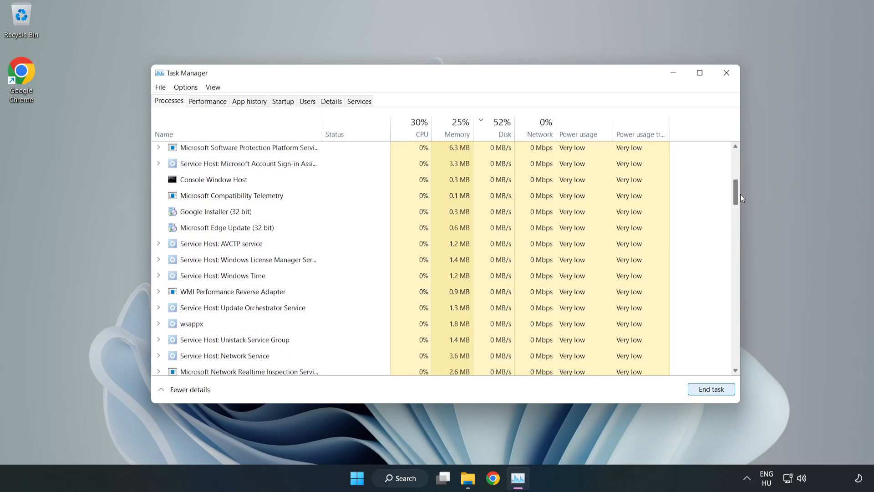
pyautogui.scroll(-3)
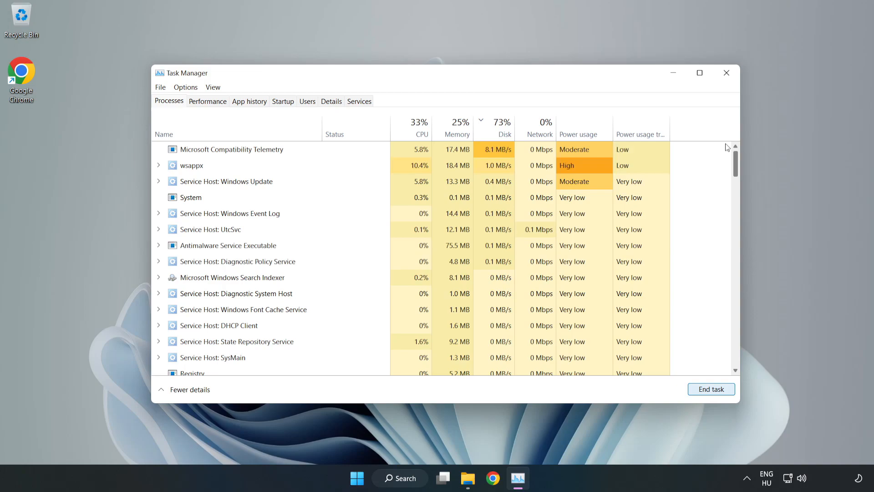
# Disable Cortana, Terminal and Xbox App Services on Task Manager's Startup tab.
pyautogui.click(493, 134)
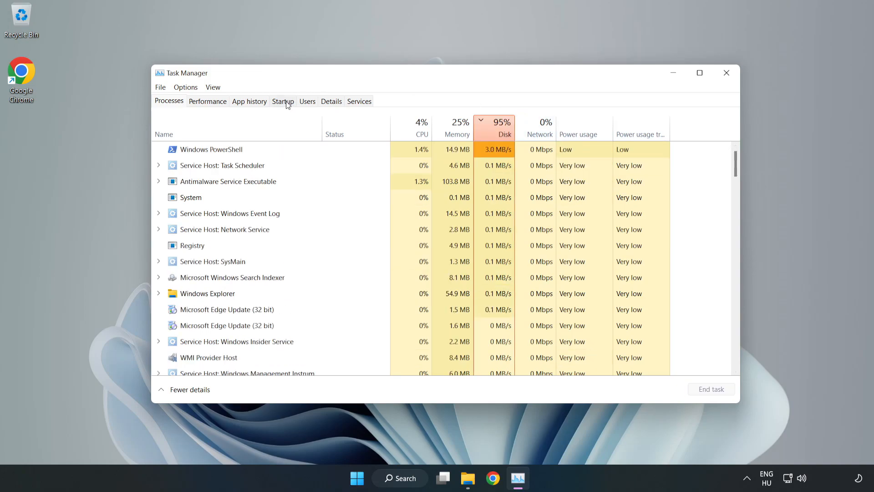
pyautogui.click(282, 101)
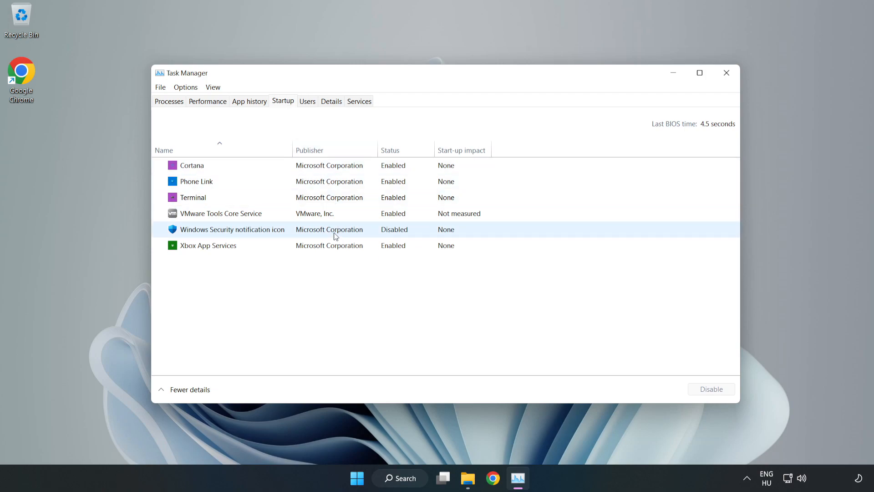
pyautogui.click(192, 165)
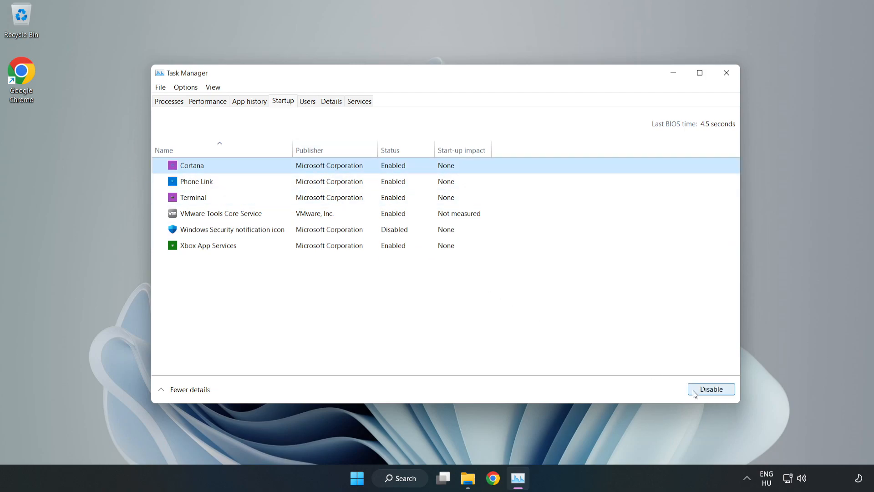
pyautogui.click(711, 389)
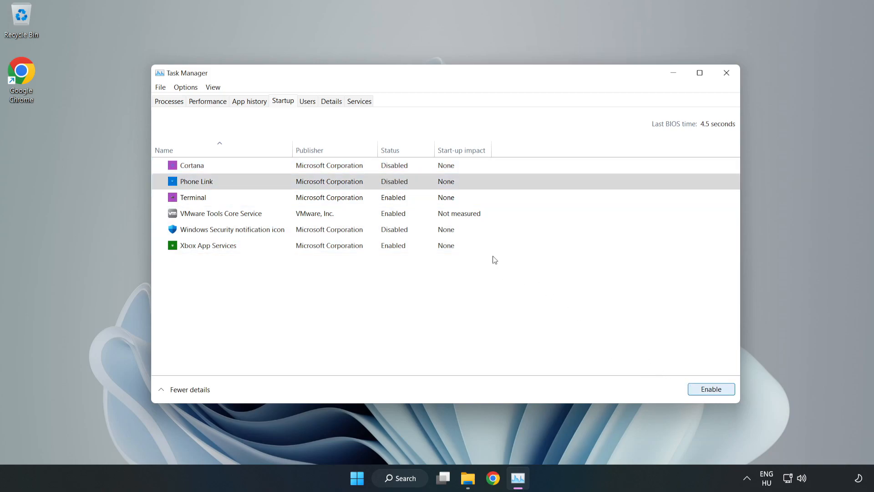
pyautogui.click(192, 196)
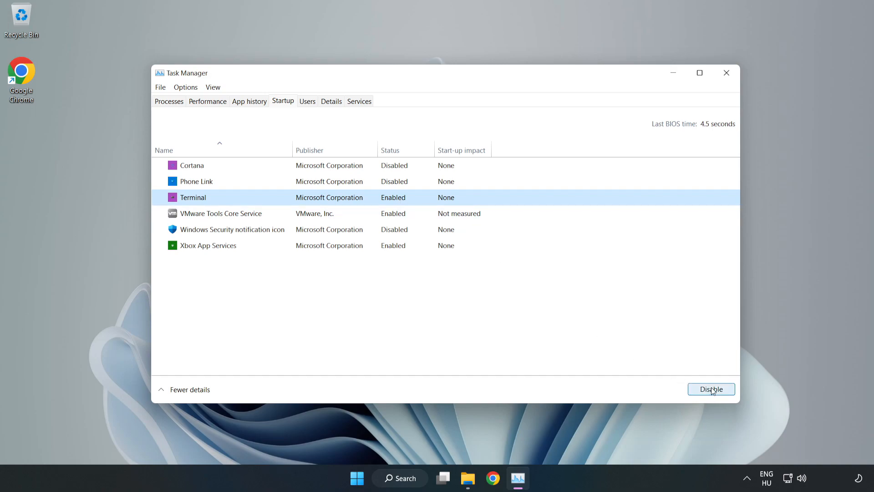
pyautogui.click(711, 389)
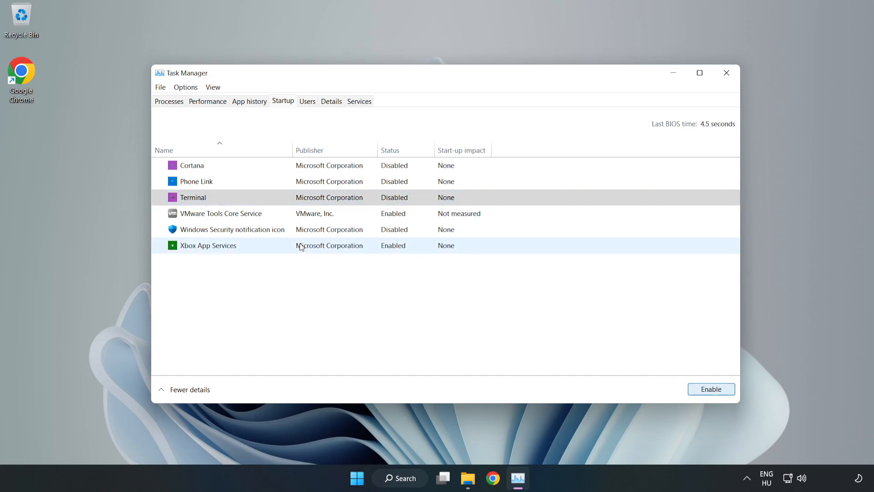
pyautogui.click(207, 245)
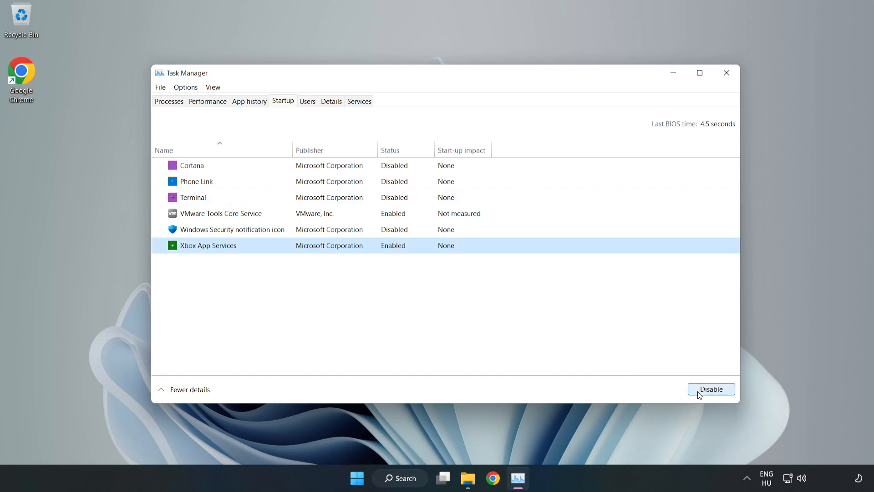
pyautogui.click(710, 388)
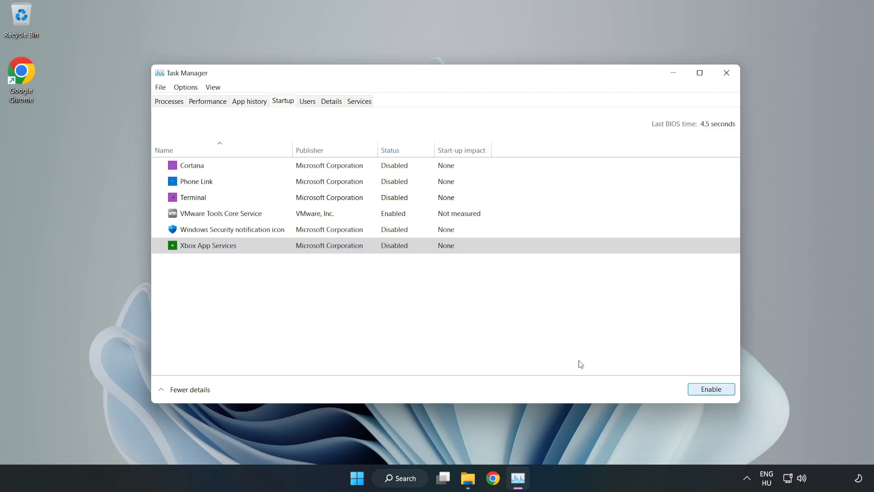
pyautogui.moveTo(726, 72)
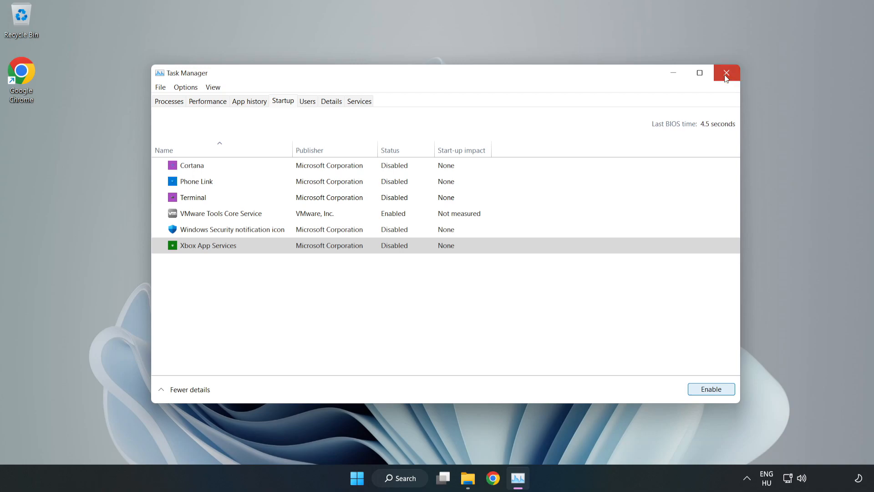
# Close Task Manager, find Windows Update via search and check for updates.
pyautogui.click(725, 73)
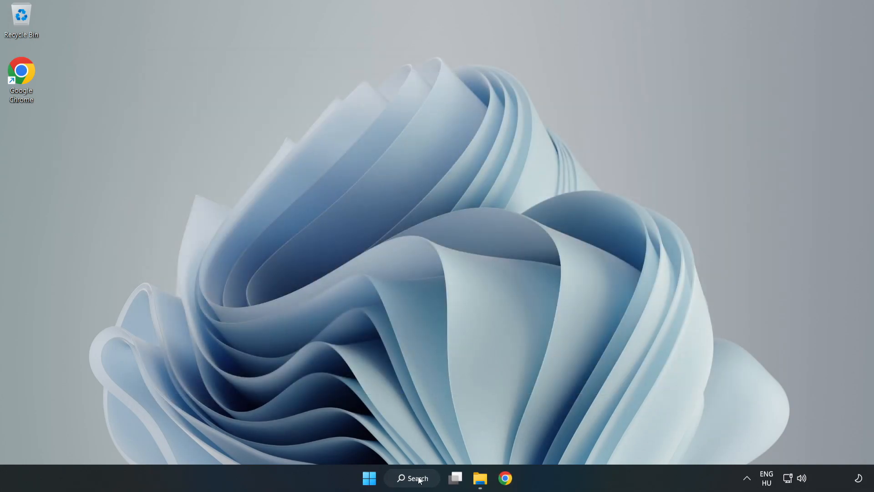
pyautogui.click(411, 477)
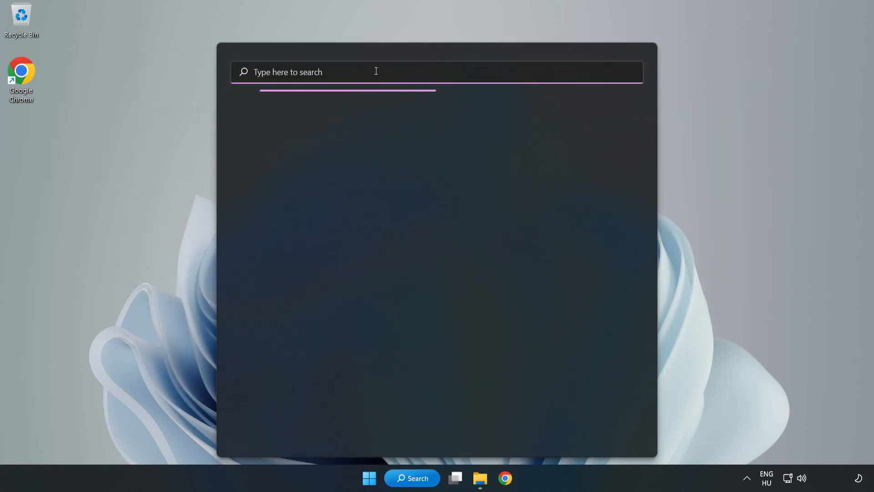
pyautogui.write('update')
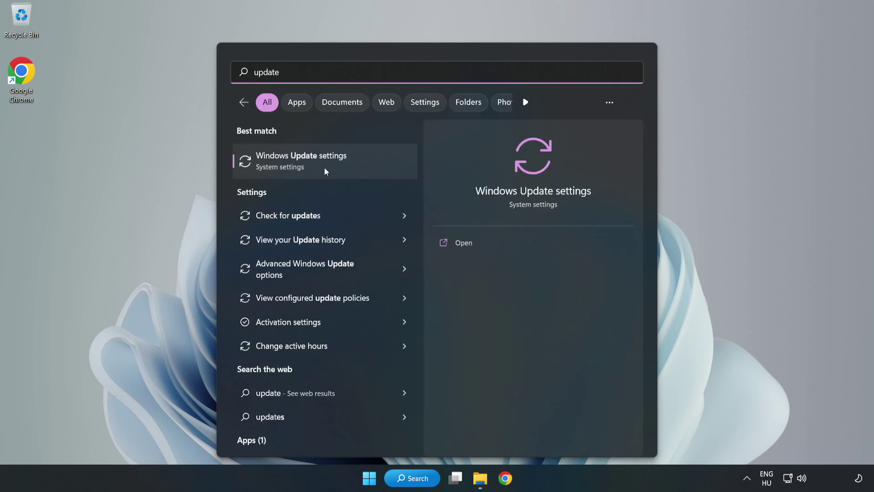
pyautogui.moveTo(356, 173)
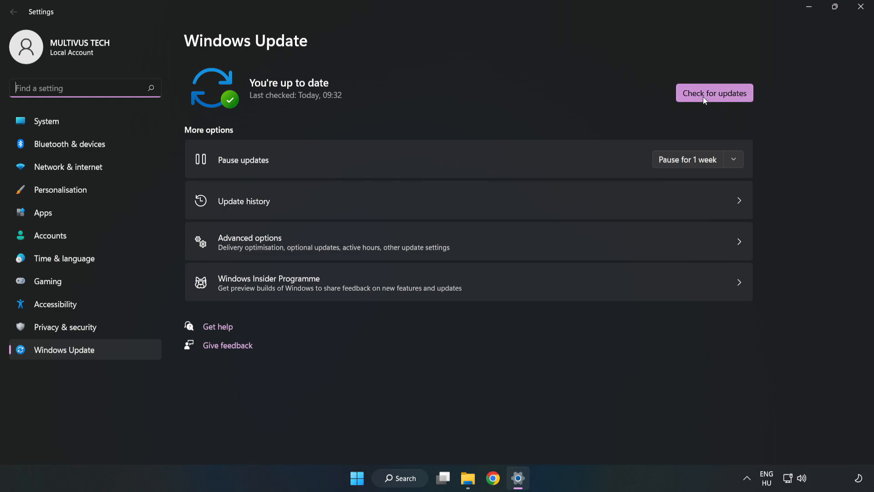
pyautogui.click(714, 93)
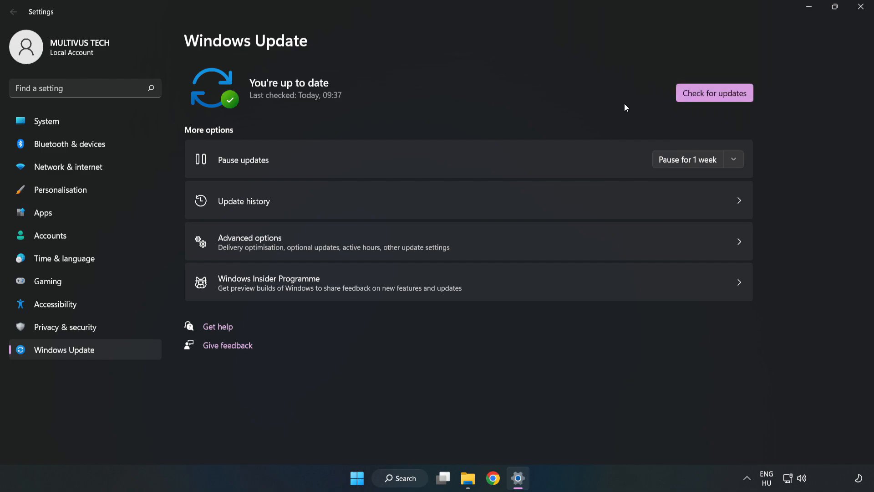
pyautogui.moveTo(862, 8)
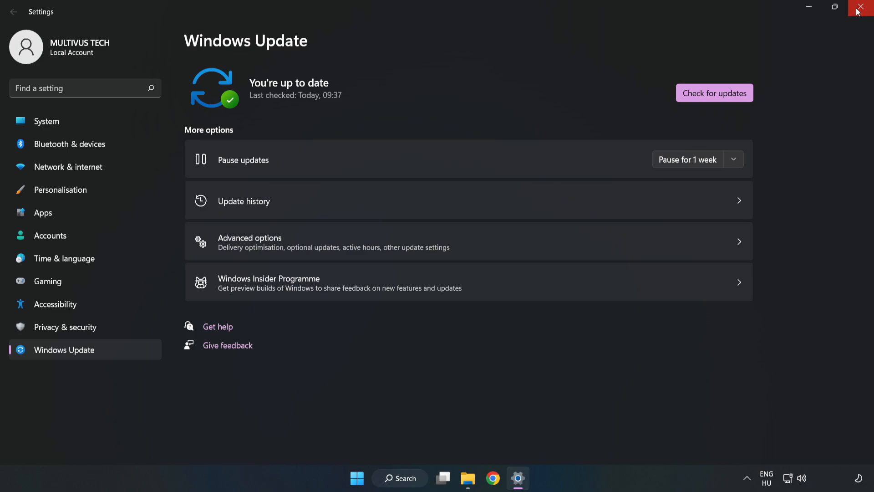
# Close Settings and launch Registry Editor from the Start search with 'regedit'.
pyautogui.click(860, 9)
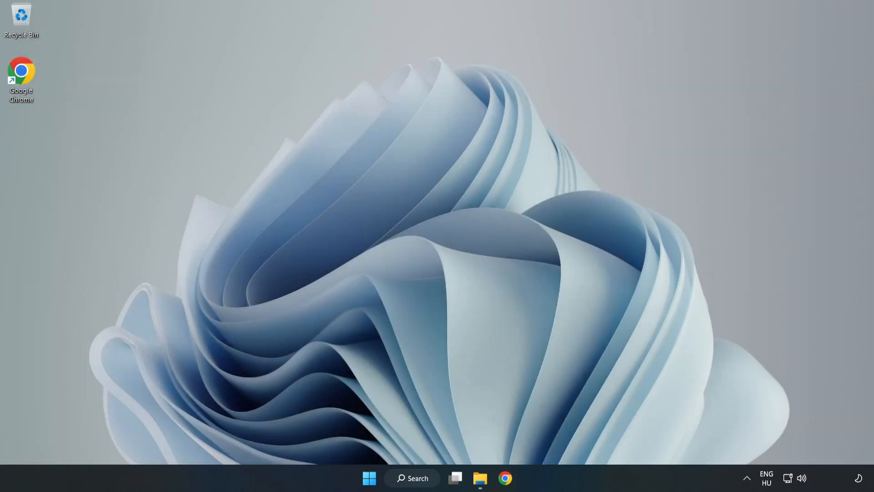
pyautogui.click(411, 478)
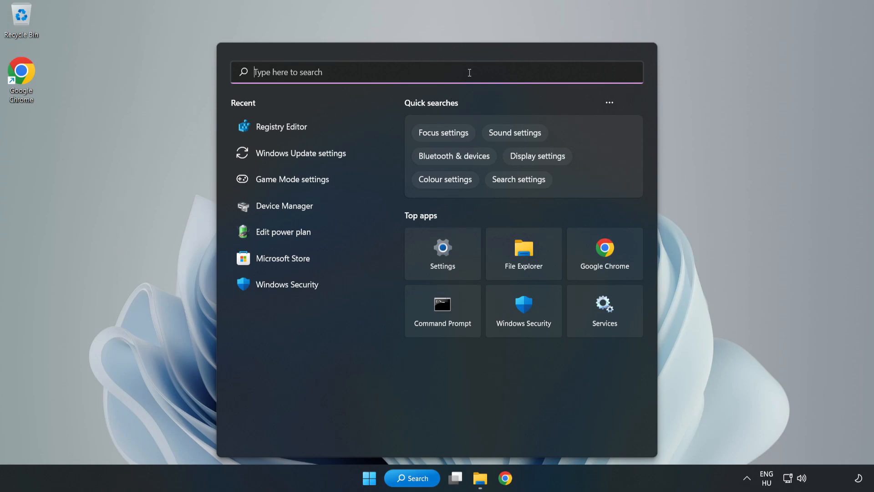
pyautogui.write('regedit')
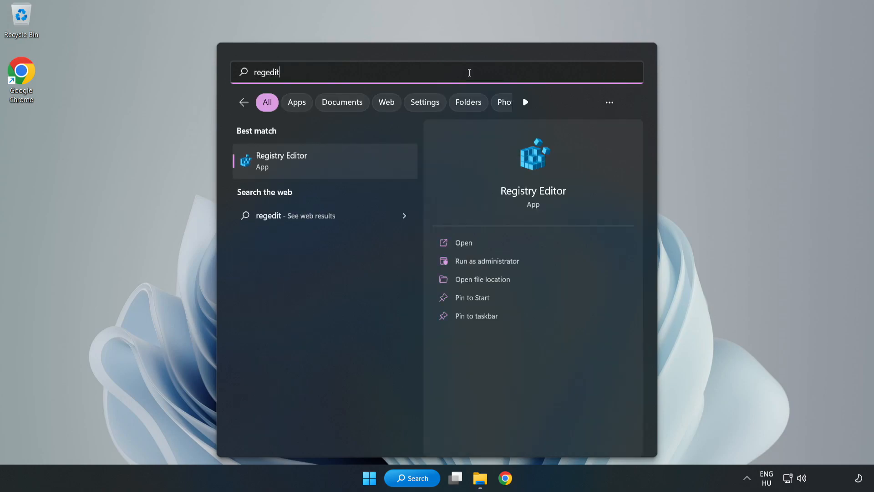
pyautogui.moveTo(290, 166)
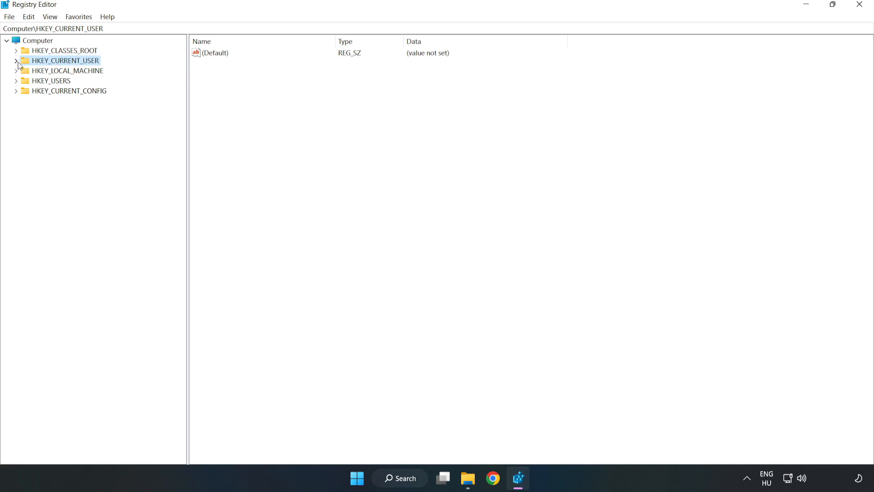
# Expand HKEY_CURRENT_USER and its System key to reveal GameConfigStore.
pyautogui.click(16, 60)
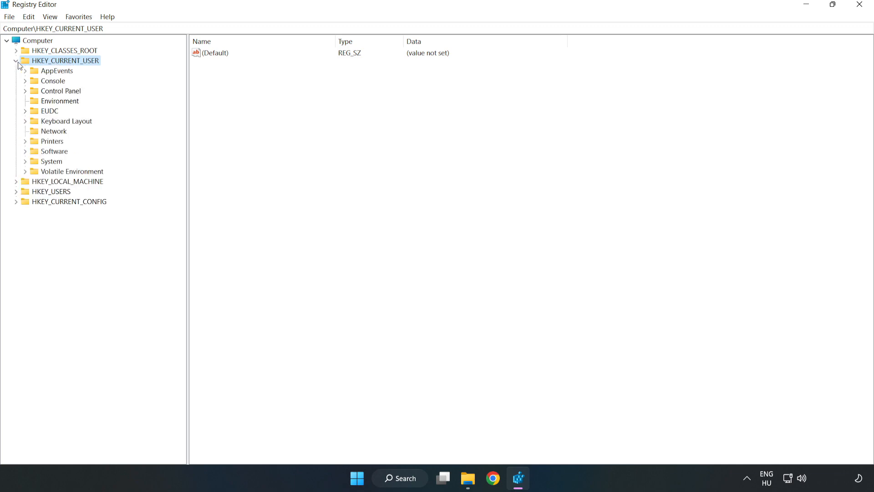
pyautogui.moveTo(27, 166)
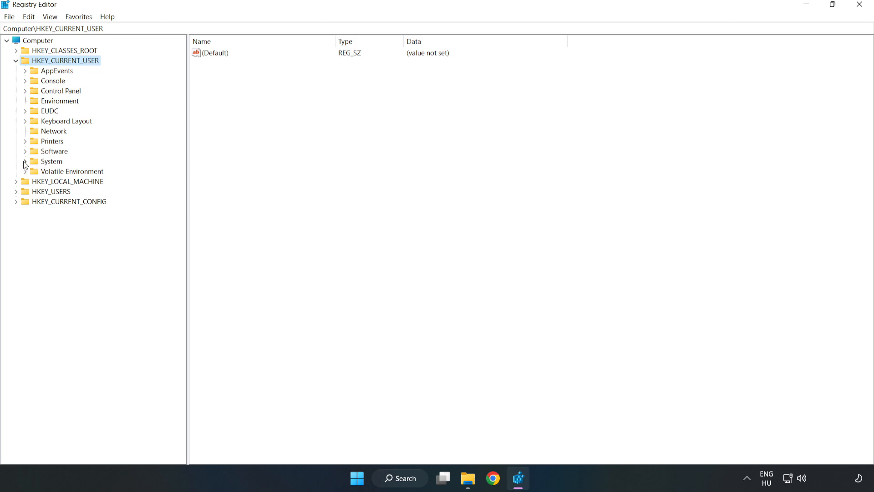
pyautogui.click(26, 161)
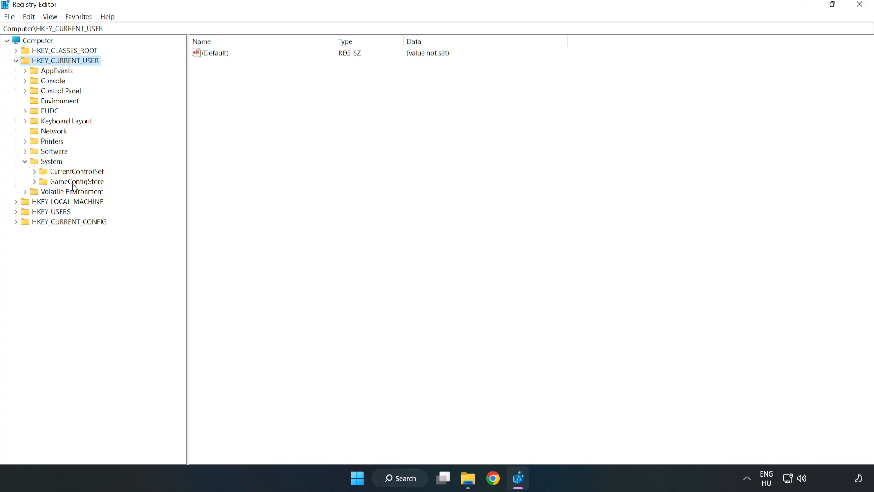
# Set GameDVR_Enabled under GameConfigStore to 0 via Modify.
pyautogui.click(77, 181)
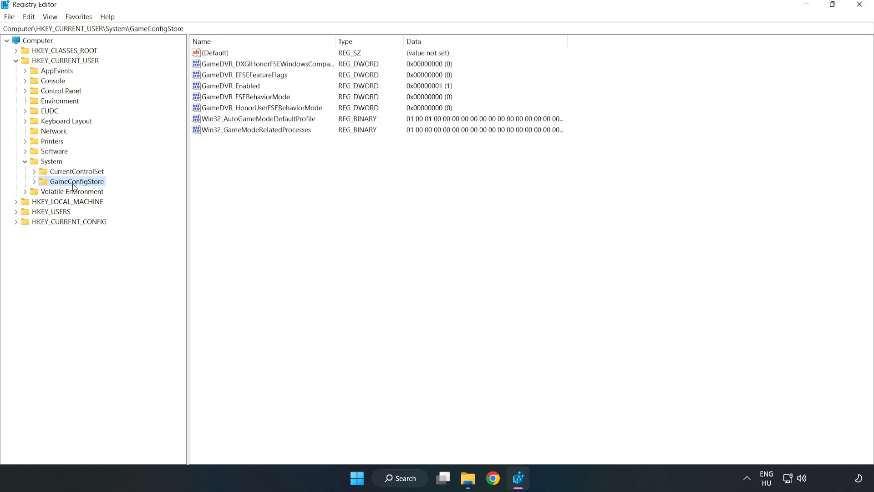
pyautogui.moveTo(220, 89)
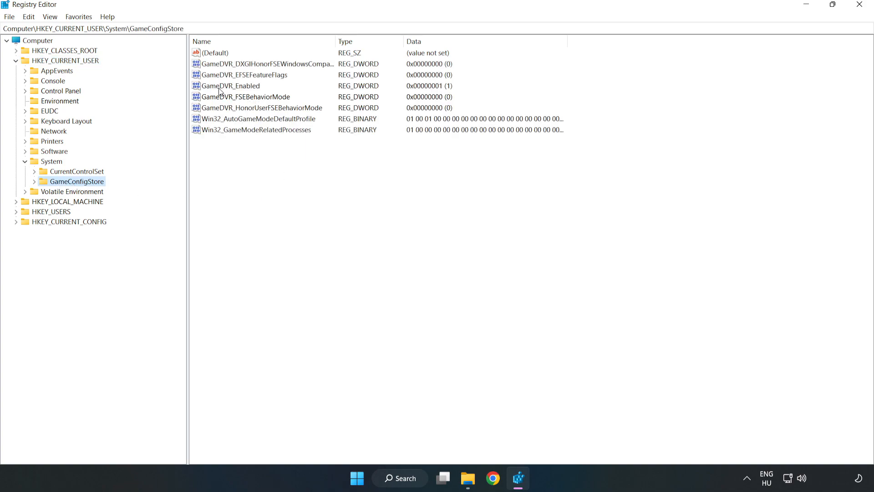
pyautogui.click(230, 85)
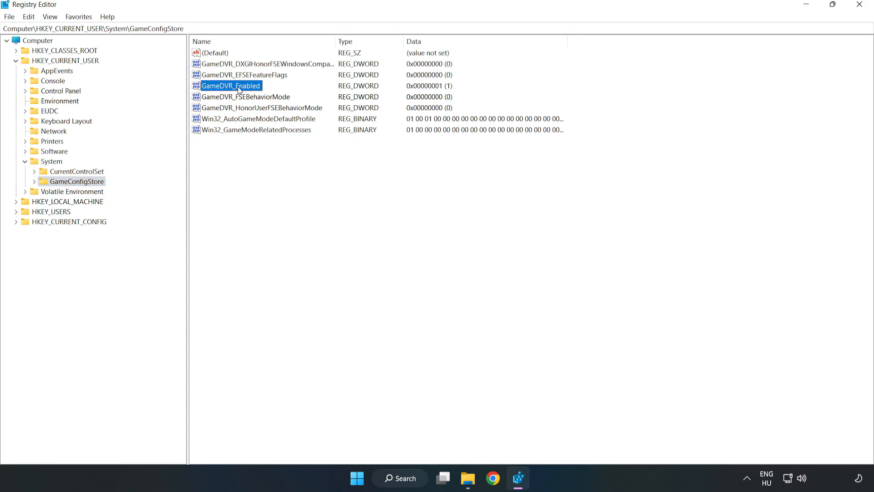
pyautogui.rightClick(230, 85)
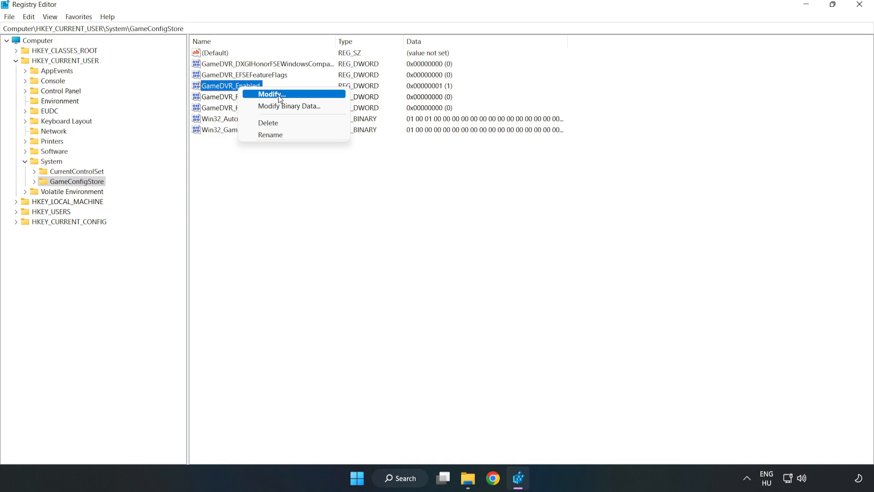
pyautogui.click(270, 94)
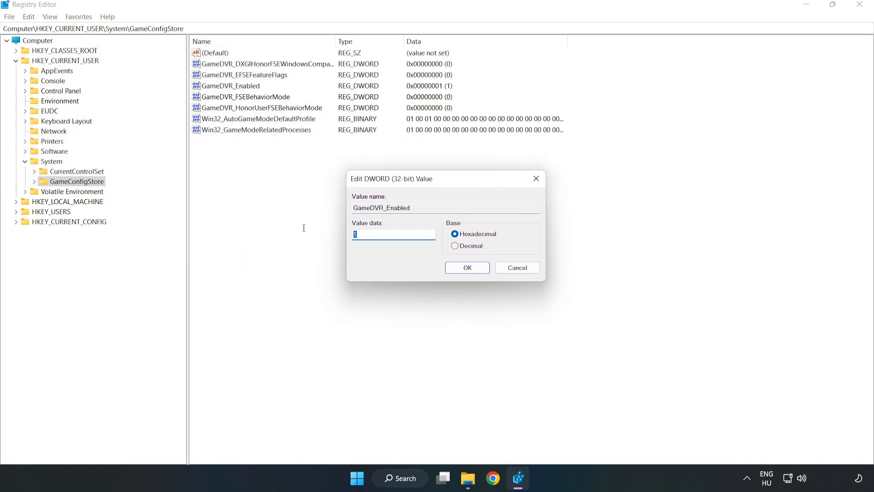
pyautogui.write('0')
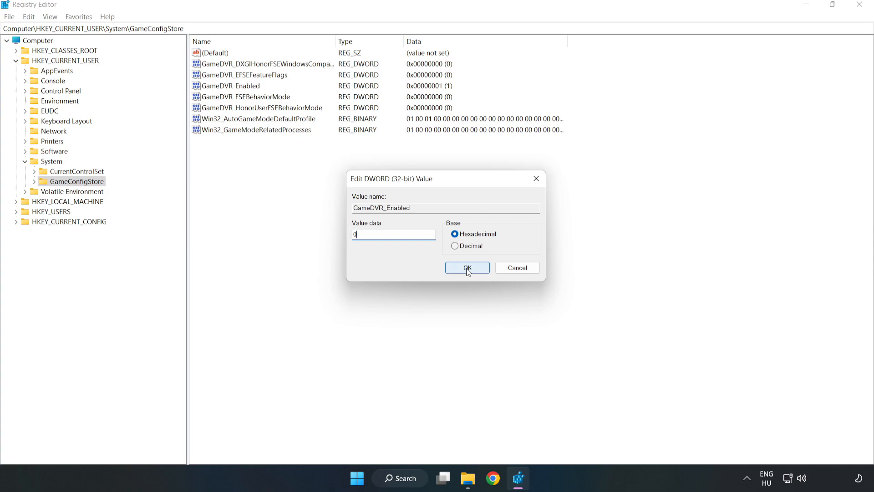
pyautogui.click(466, 268)
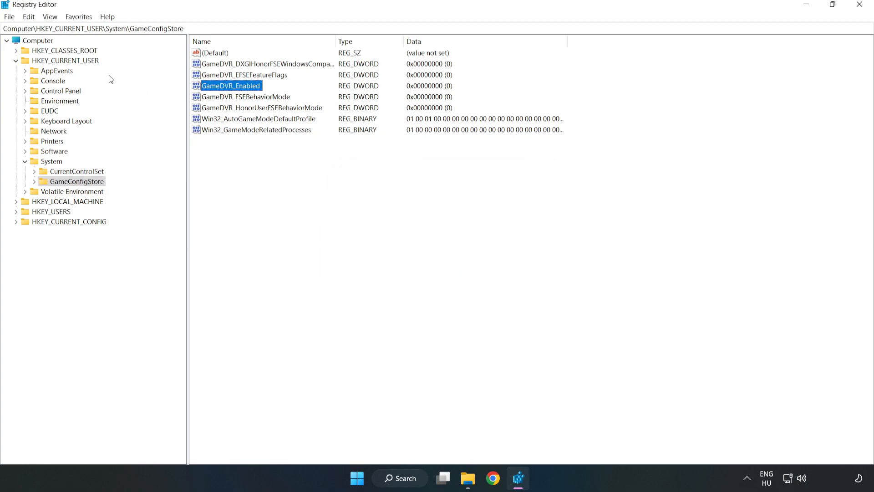
# Navigate to HKEY_LOCAL_MACHINE\SOFTWARE\Microsoft\PolicyManager in the registry tree.
pyautogui.click(17, 61)
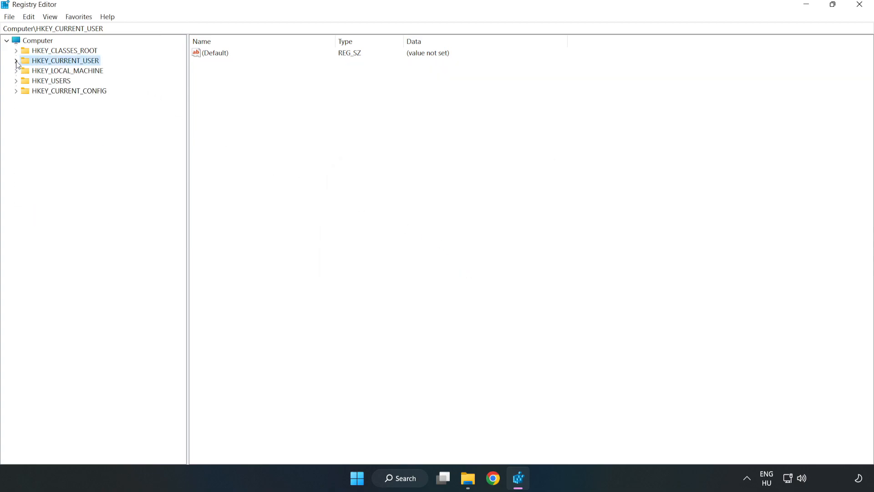
pyautogui.moveTo(27, 74)
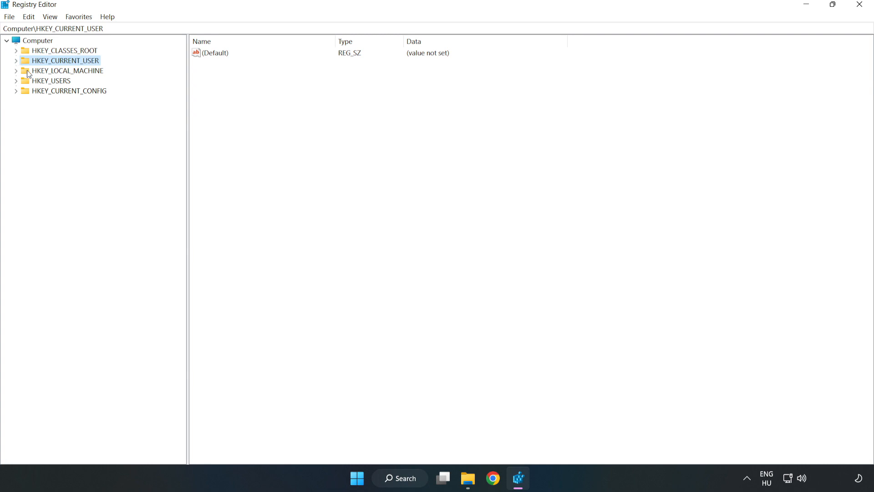
pyautogui.click(66, 70)
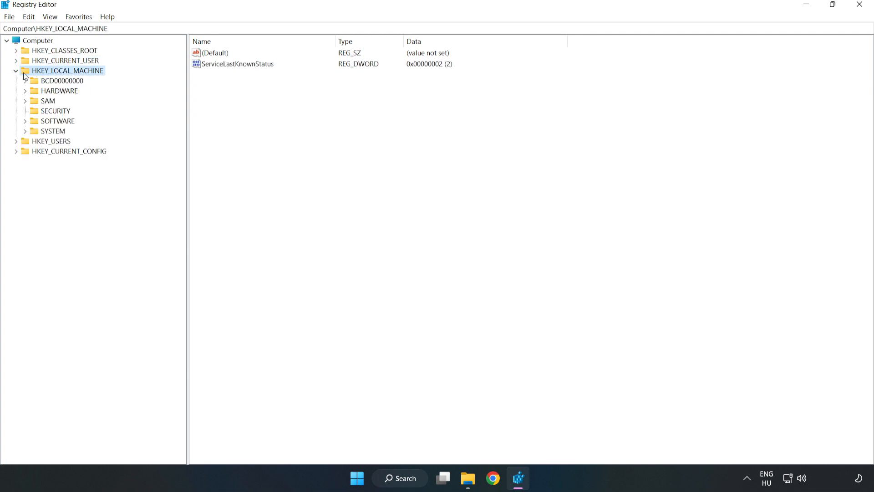
pyautogui.moveTo(33, 124)
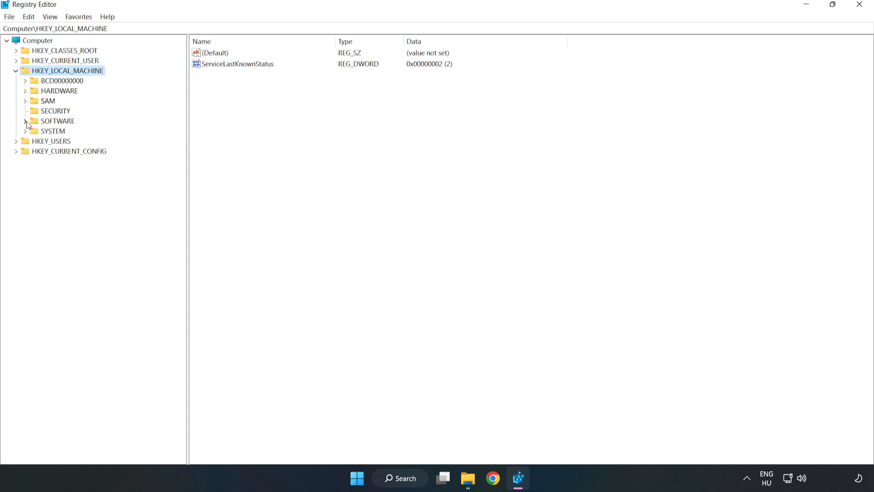
pyautogui.click(25, 121)
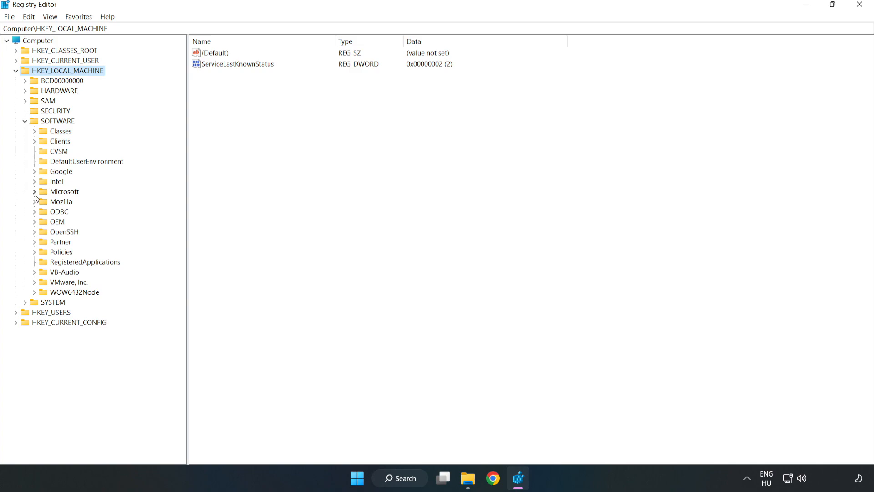
pyautogui.click(34, 191)
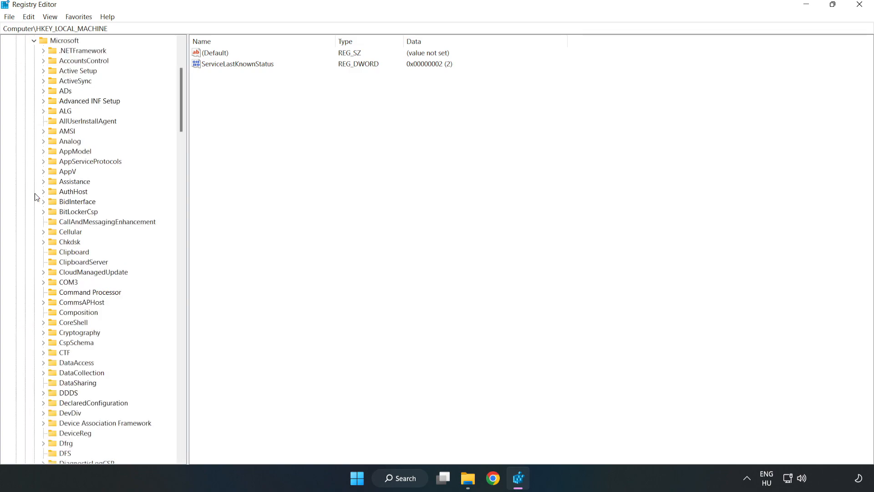
pyautogui.moveTo(130, 148)
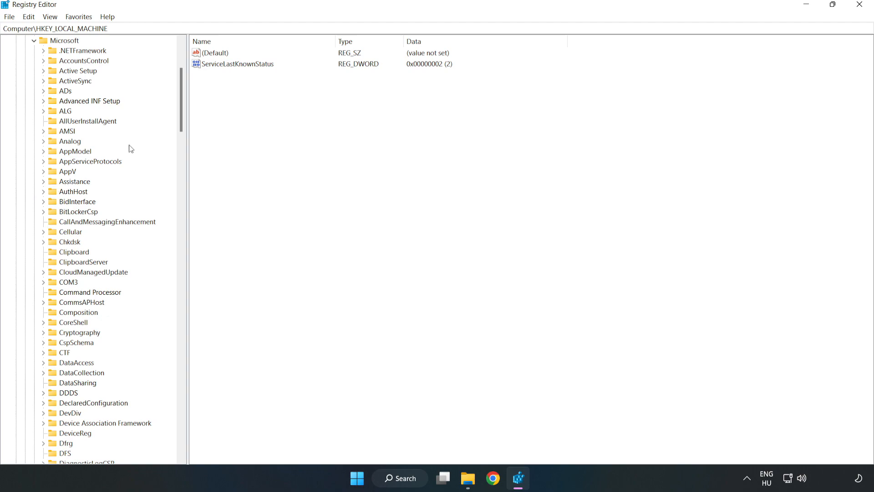
pyautogui.scroll(-3)
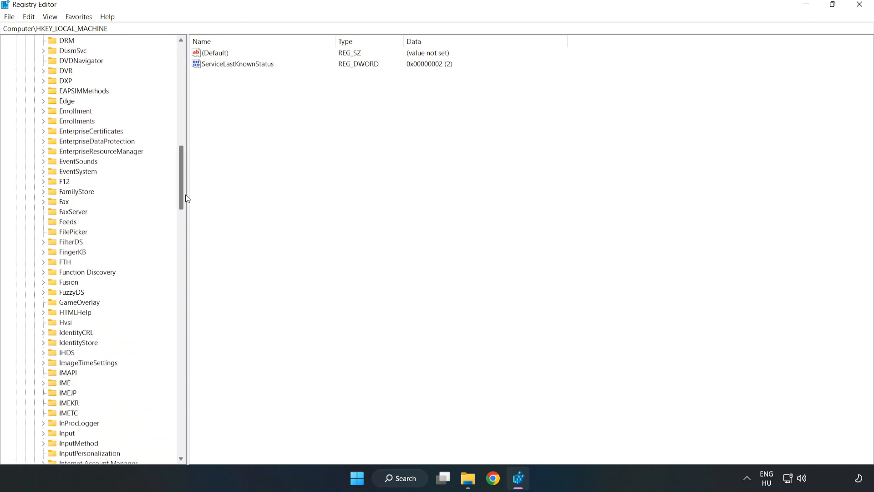
pyautogui.scroll(-3)
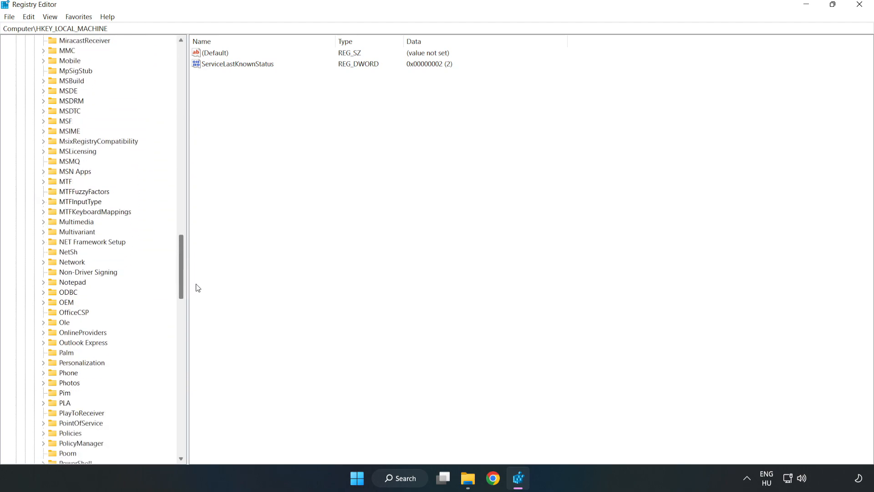
pyautogui.scroll(-3)
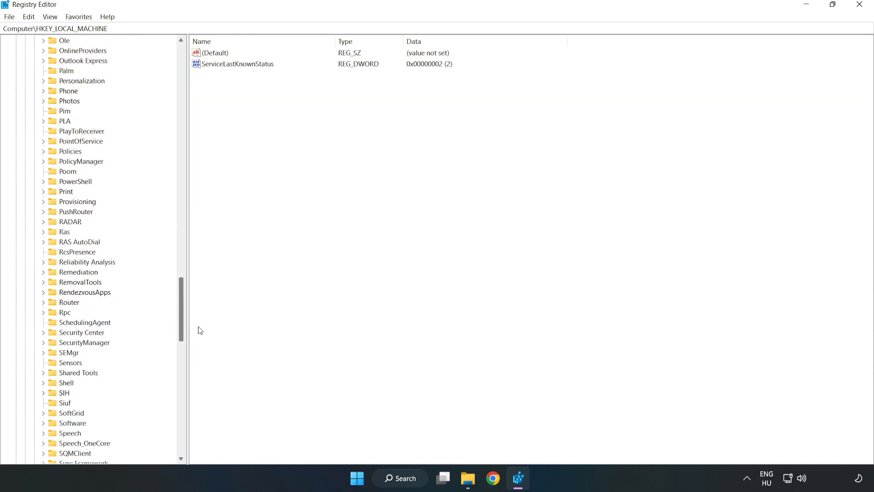
pyautogui.scroll(3)
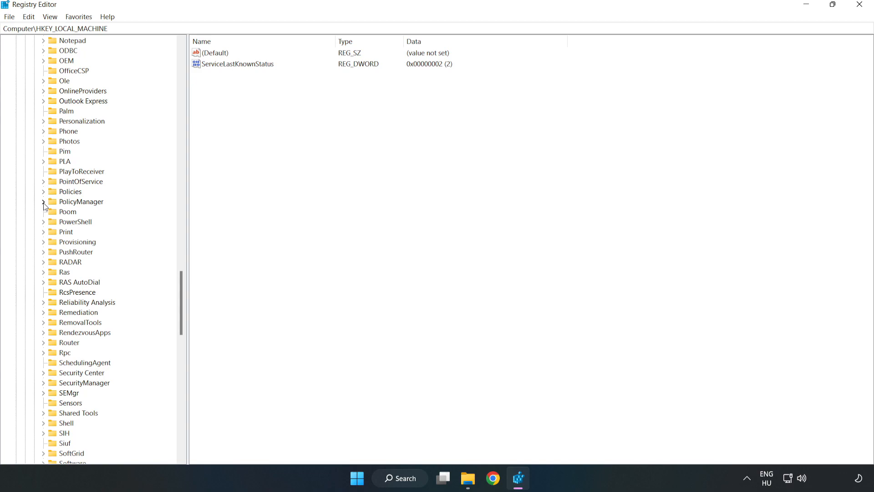
pyautogui.click(44, 201)
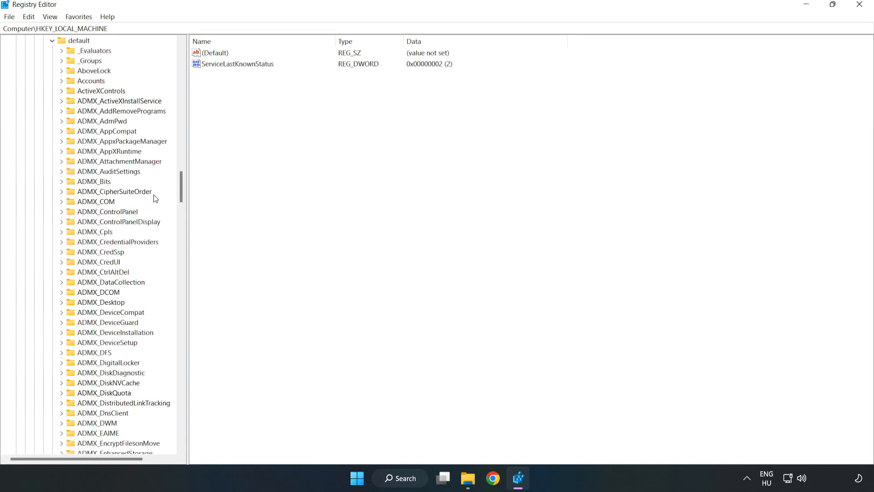
# Expand default\ApplicationManagement and select the AllowGameDVR key.
pyautogui.scroll(-3)
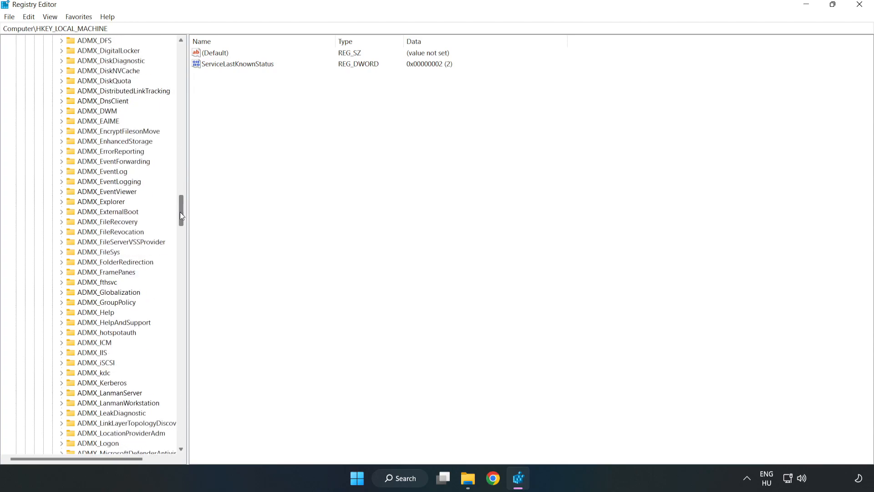
pyautogui.scroll(-3)
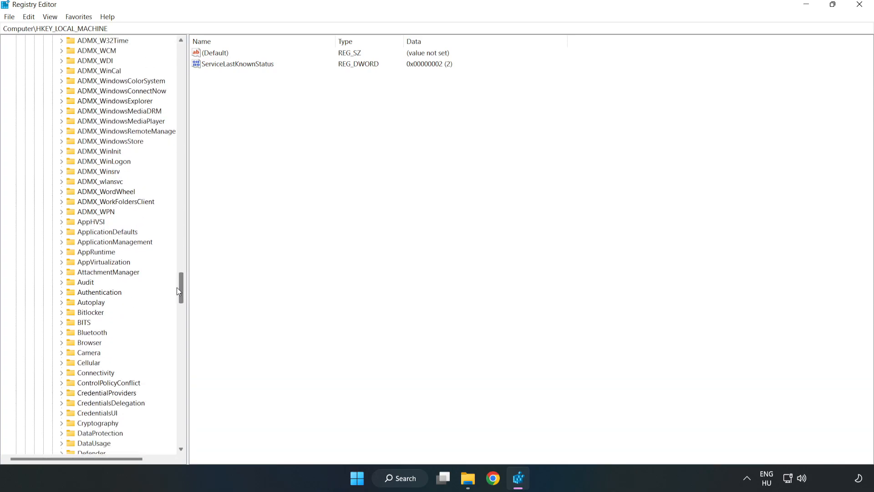
pyautogui.scroll(-3)
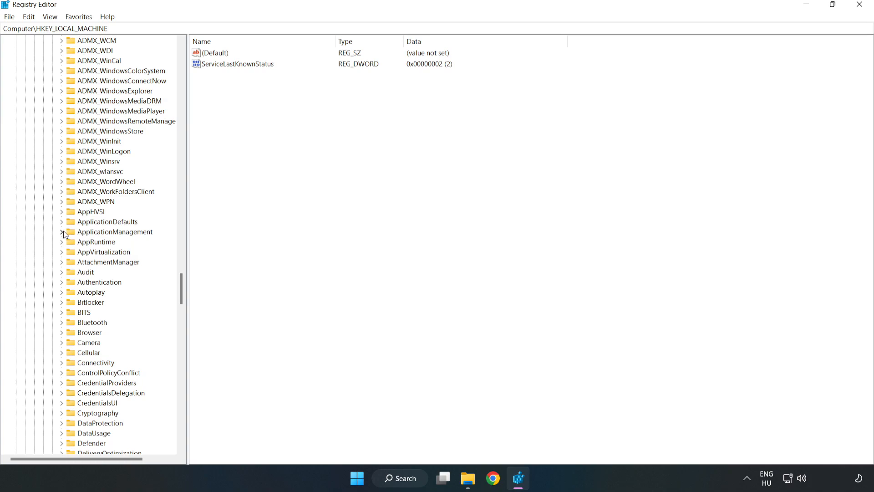
pyautogui.click(63, 231)
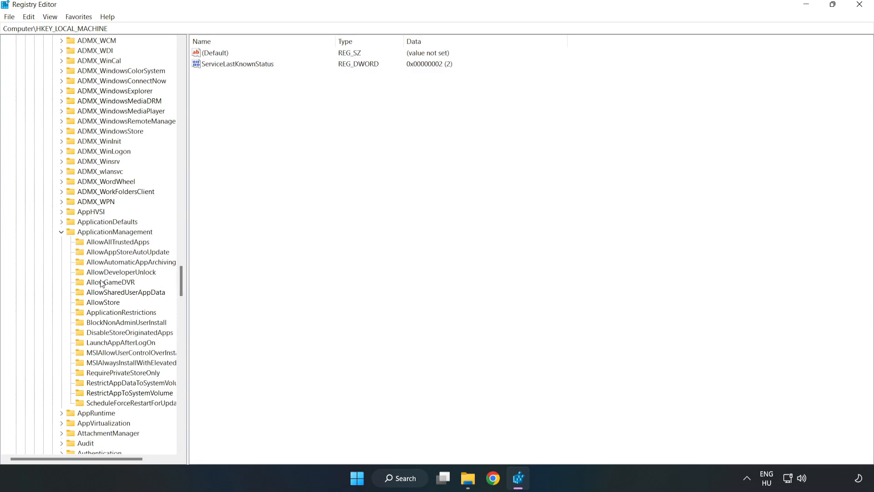
pyautogui.click(110, 282)
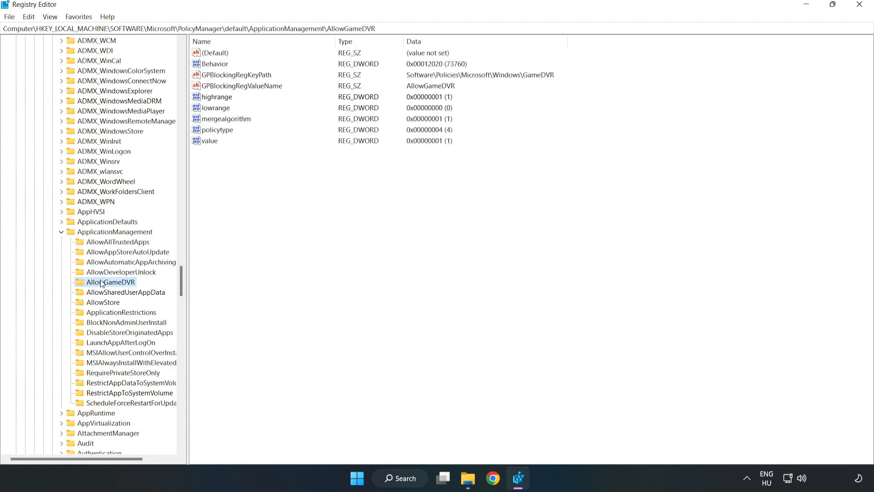
pyautogui.moveTo(217, 171)
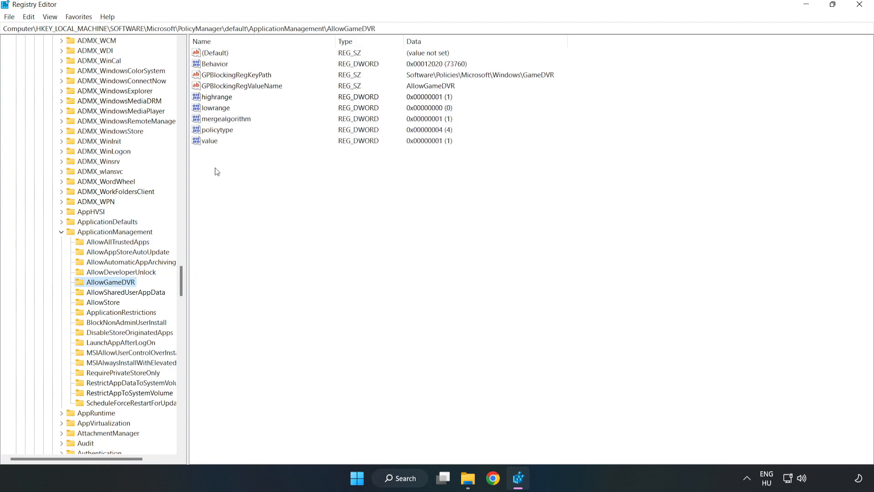
# Set the 'value' entry under AllowGameDVR to 0 via Modify.
pyautogui.click(210, 140)
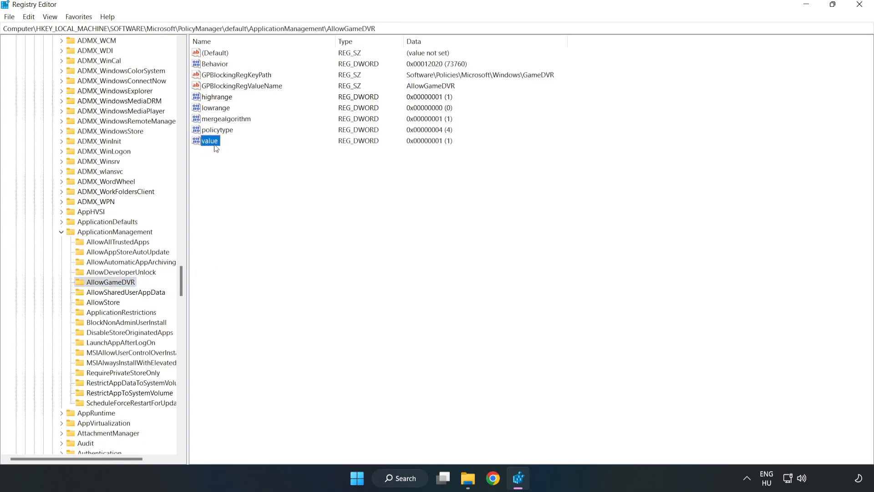
pyautogui.rightClick(209, 140)
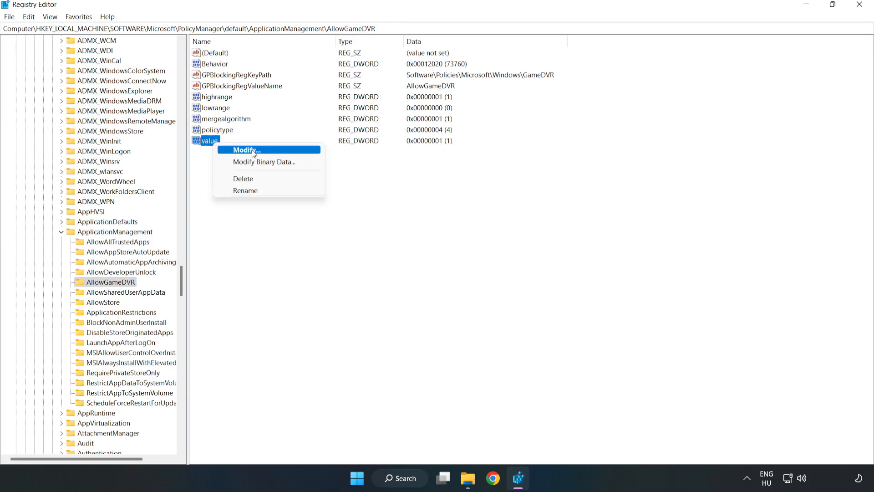
pyautogui.click(242, 149)
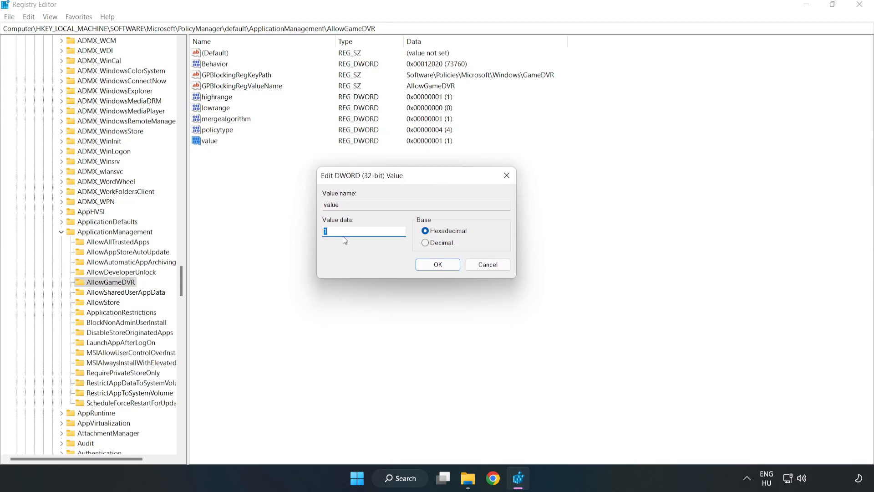
pyautogui.write('0')
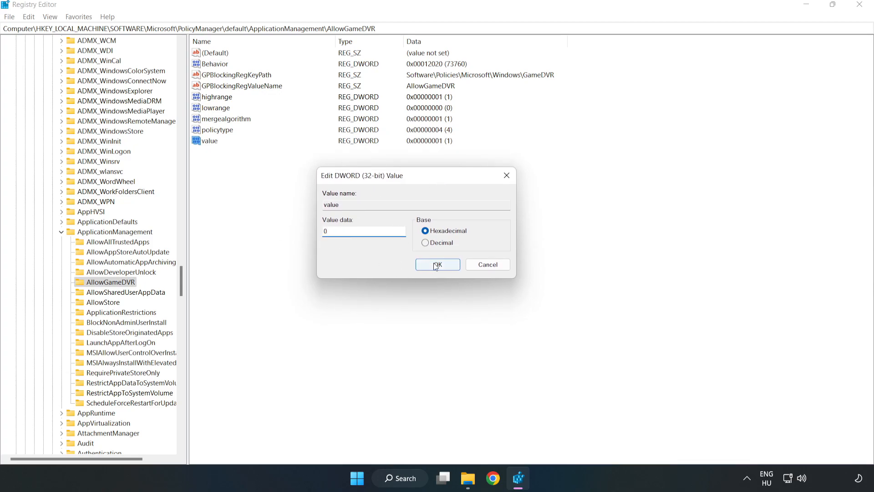
pyautogui.click(437, 264)
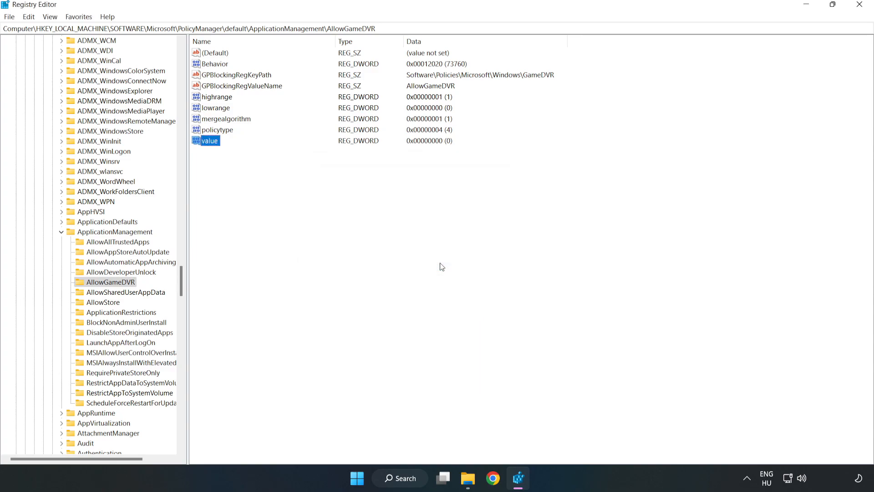
pyautogui.moveTo(860, 12)
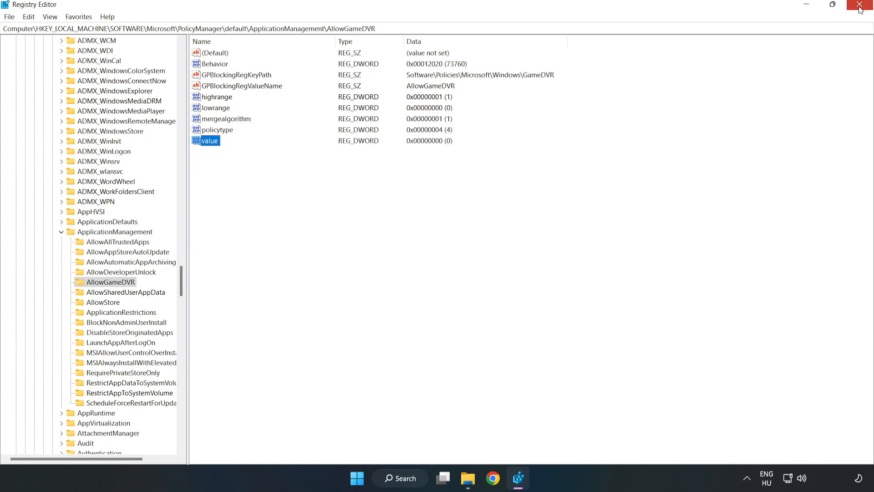
# Close Registry Editor, download dxwebsetup.exe from the DirectX page in Chrome and run it.
pyautogui.click(860, 5)
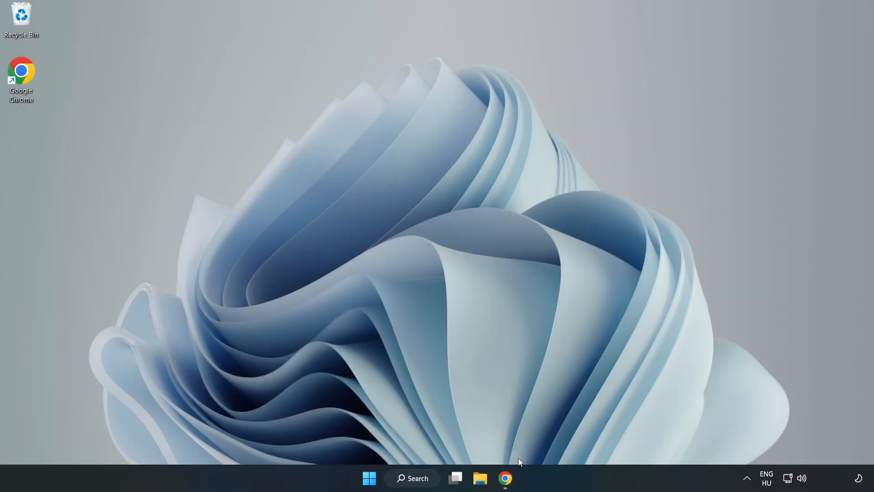
pyautogui.moveTo(506, 477)
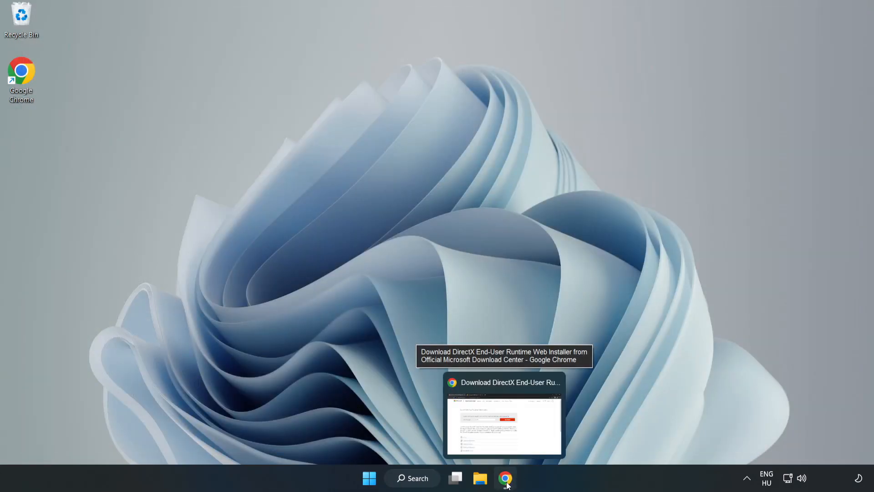
pyautogui.click(503, 416)
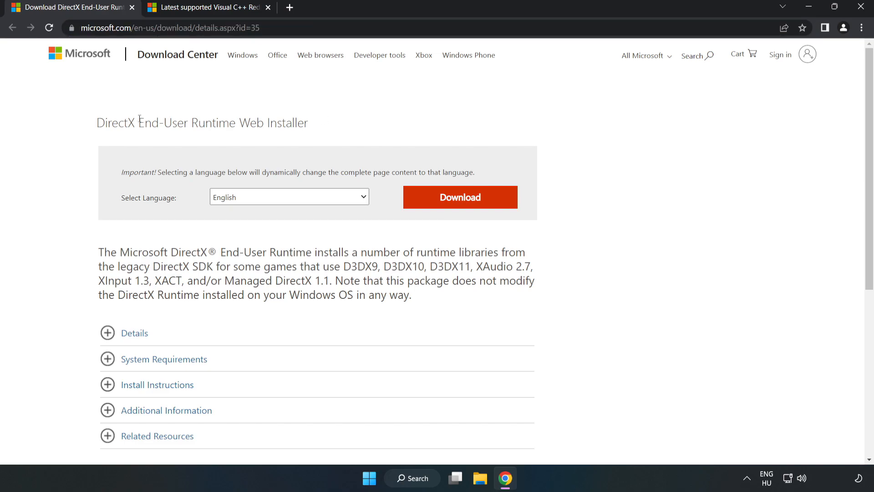
pyautogui.moveTo(465, 208)
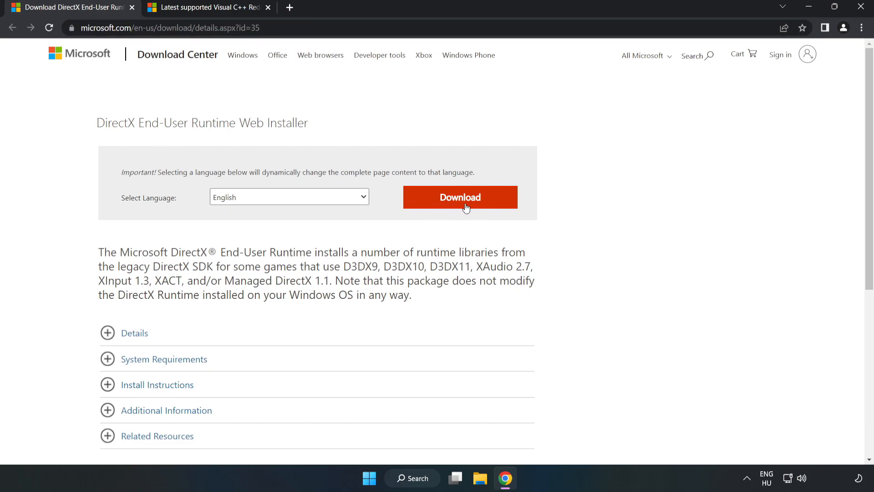
pyautogui.click(458, 196)
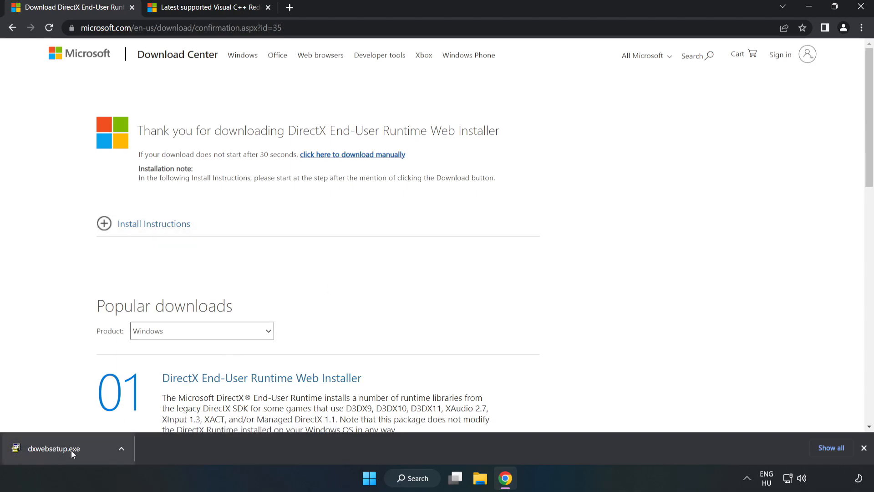
pyautogui.click(54, 448)
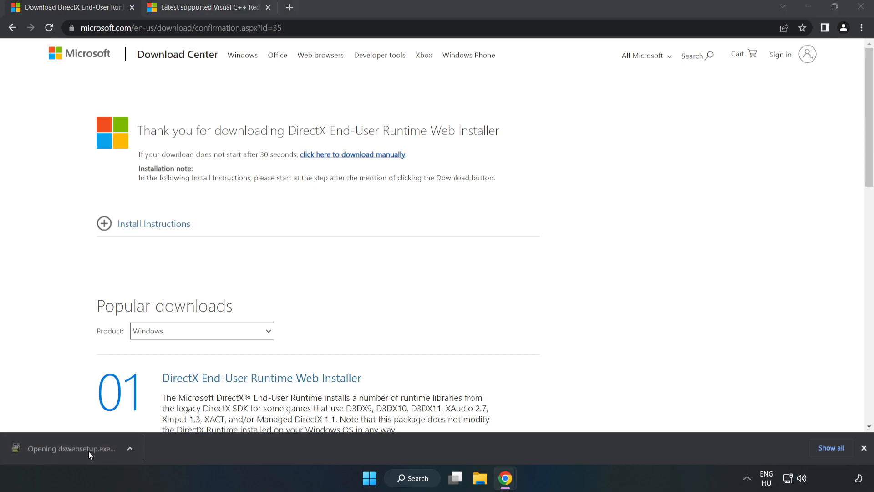
pyautogui.moveTo(71, 448)
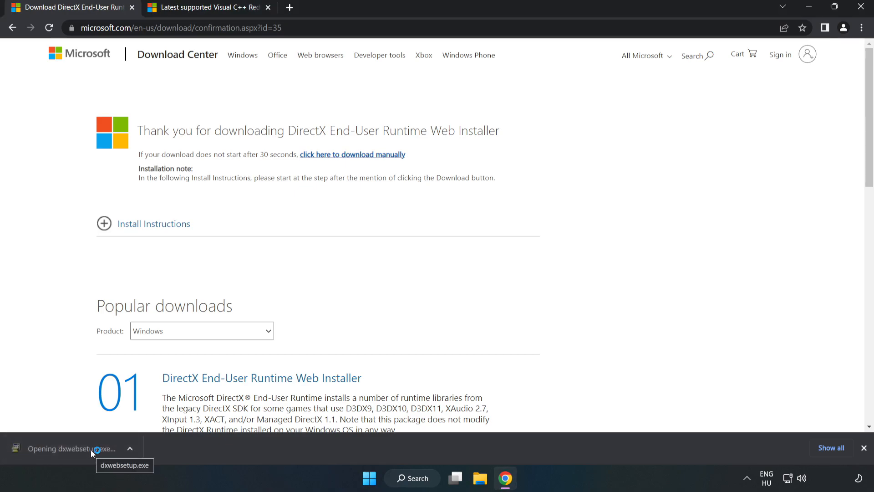
pyautogui.click(67, 448)
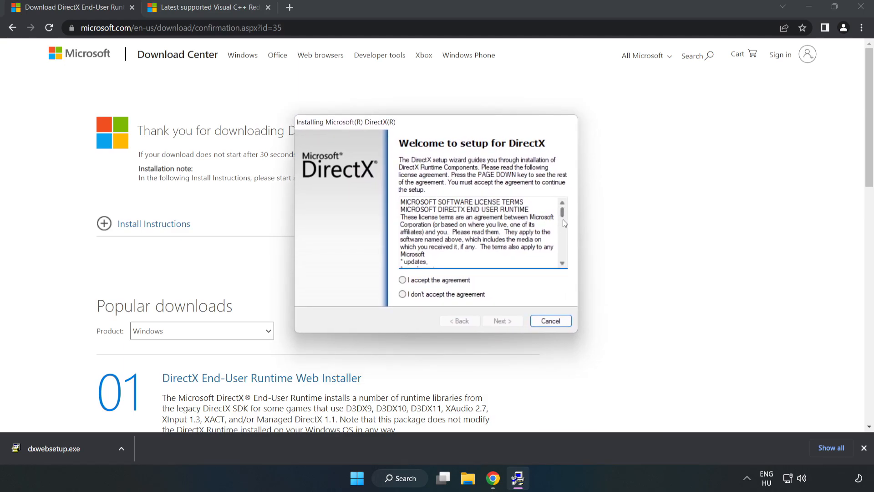
# Accept the license, decline the Bing Bar, and run DirectX setup to Finish.
pyautogui.click(402, 280)
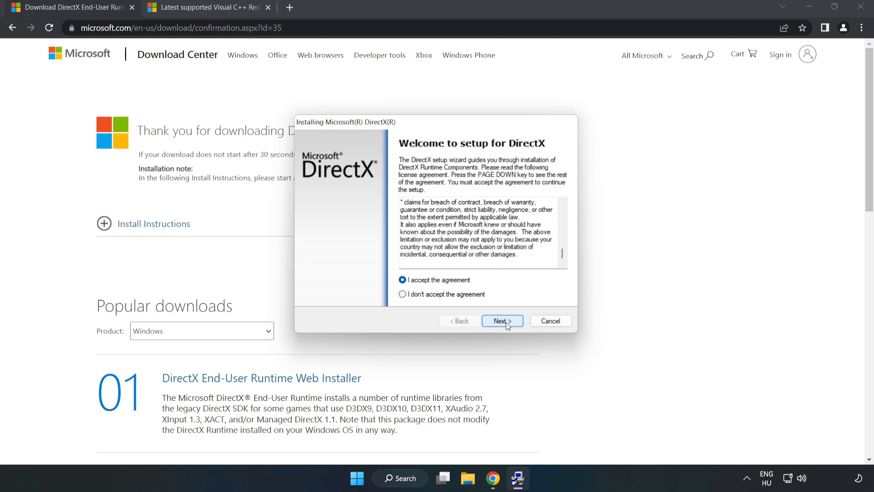
pyautogui.click(501, 321)
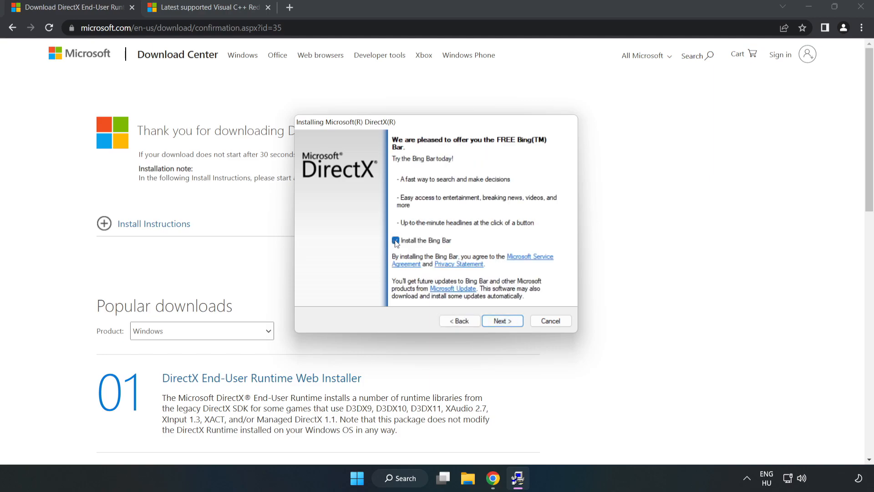
pyautogui.click(395, 240)
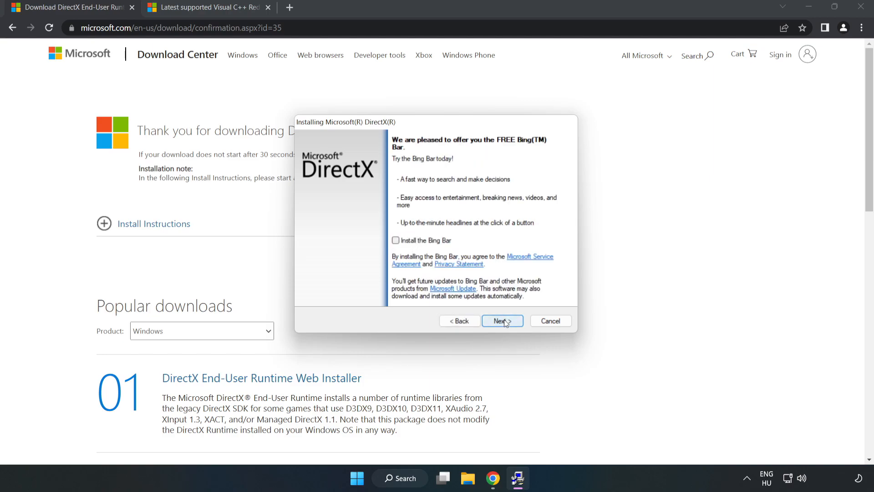
pyautogui.click(500, 320)
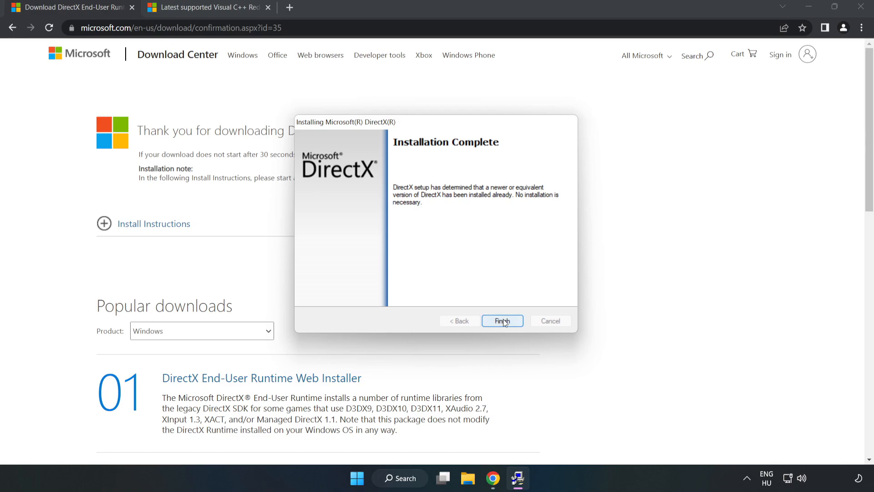
pyautogui.click(501, 320)
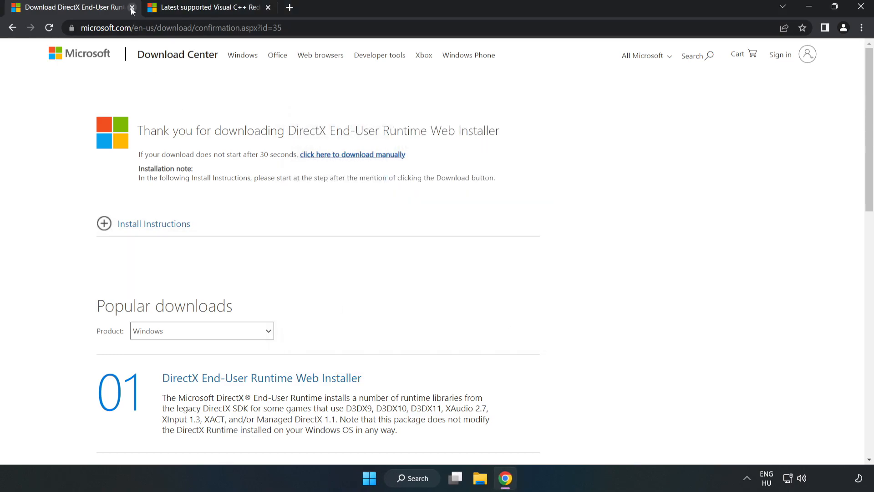
# Close the DirectX tab, download the x64 and x86 Visual C++ redistributables and run the ARM64 installer.
pyautogui.click(132, 7)
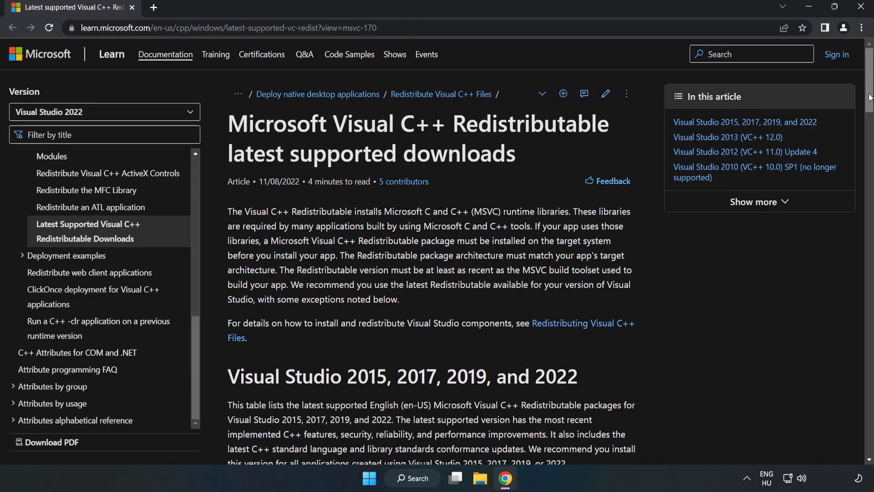
pyautogui.scroll(-3)
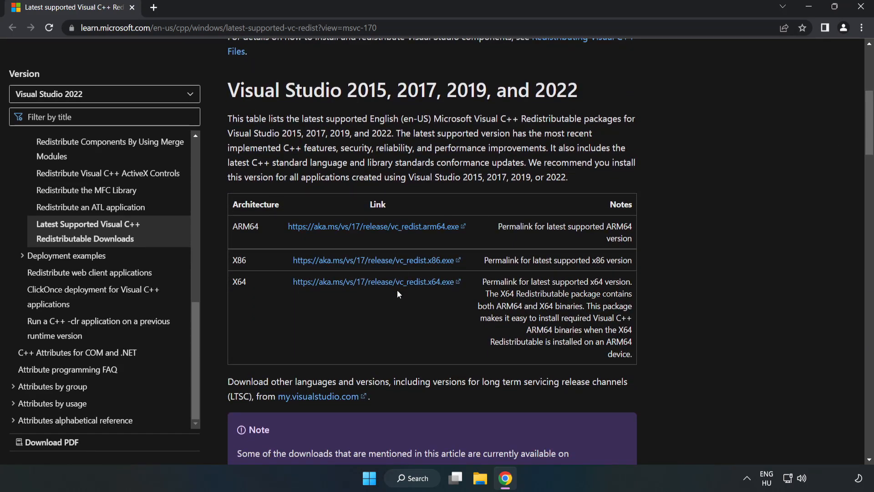
pyautogui.click(376, 261)
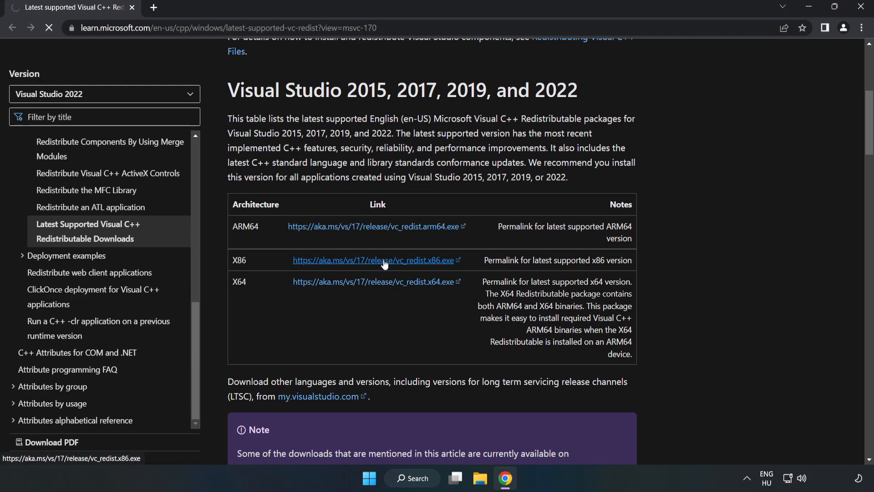
pyautogui.click(372, 260)
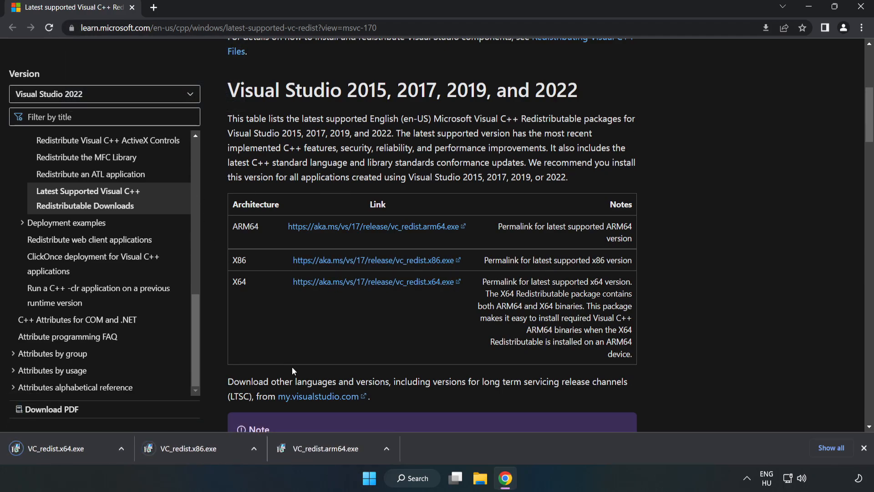
pyautogui.click(329, 448)
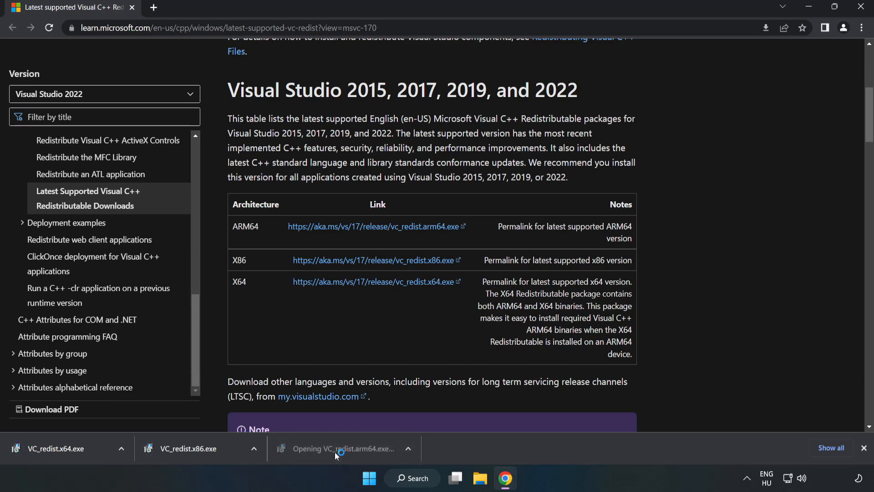
# Agree to the license and install; close the ARM64 failure and the x86 success dialogs.
pyautogui.click(337, 447)
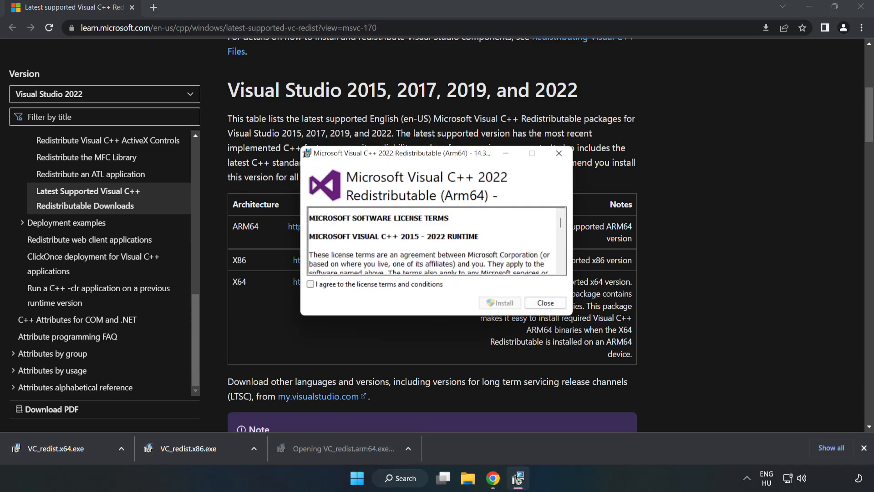
pyautogui.scroll(-3)
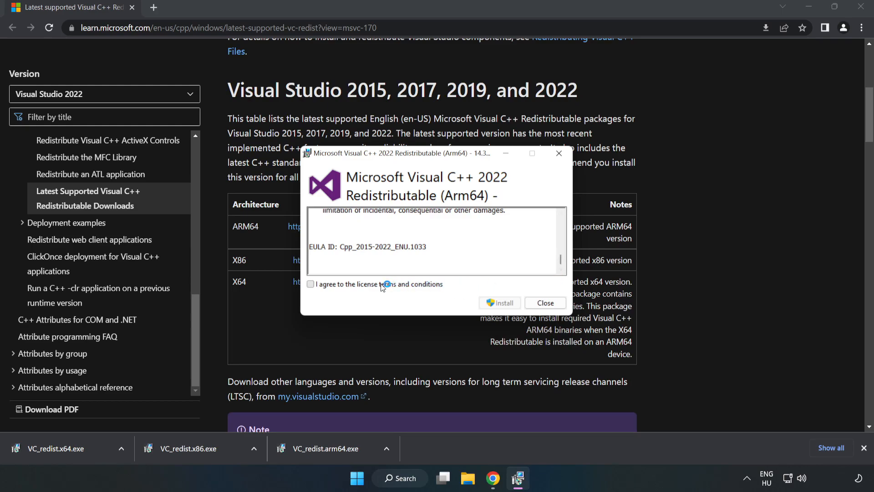
pyautogui.click(310, 284)
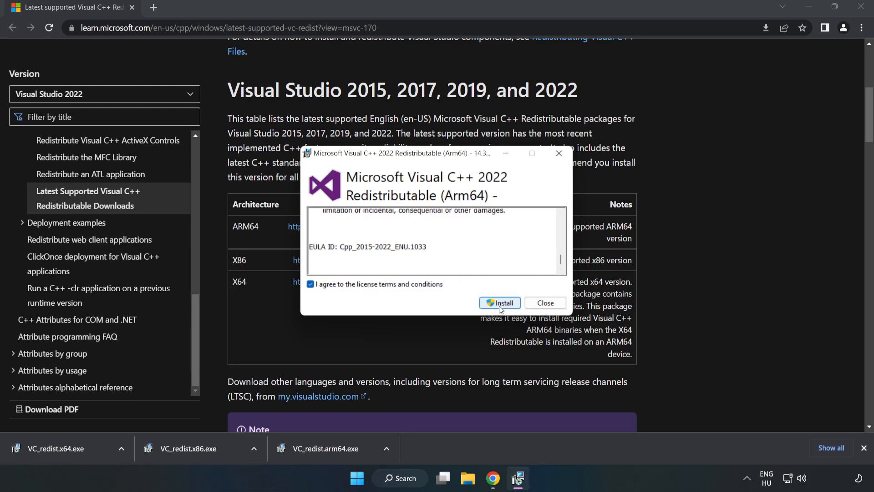
pyautogui.click(499, 302)
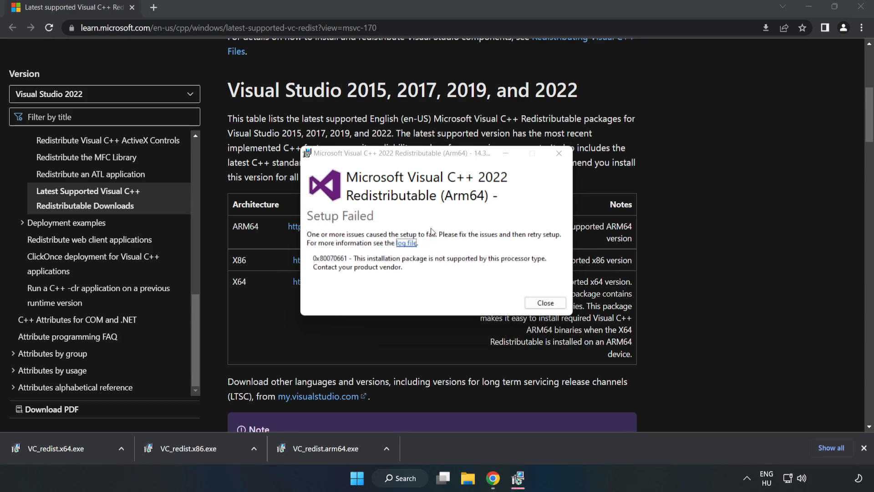
pyautogui.moveTo(544, 303)
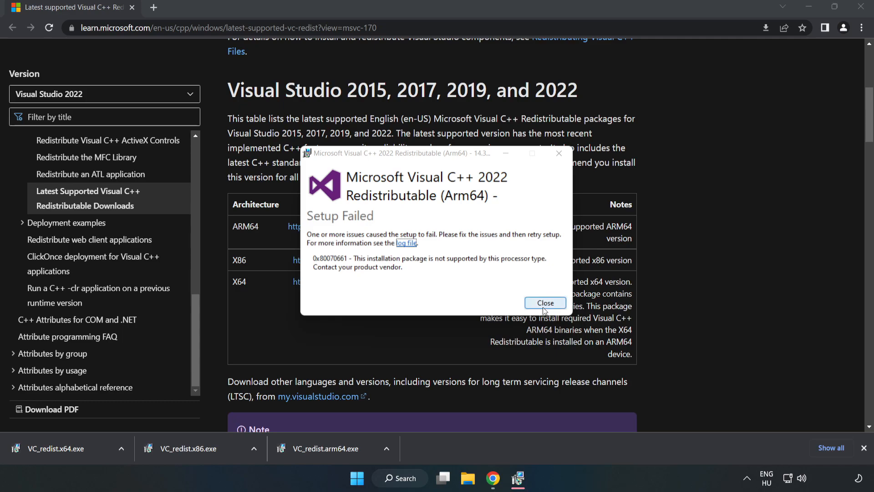
pyautogui.click(544, 302)
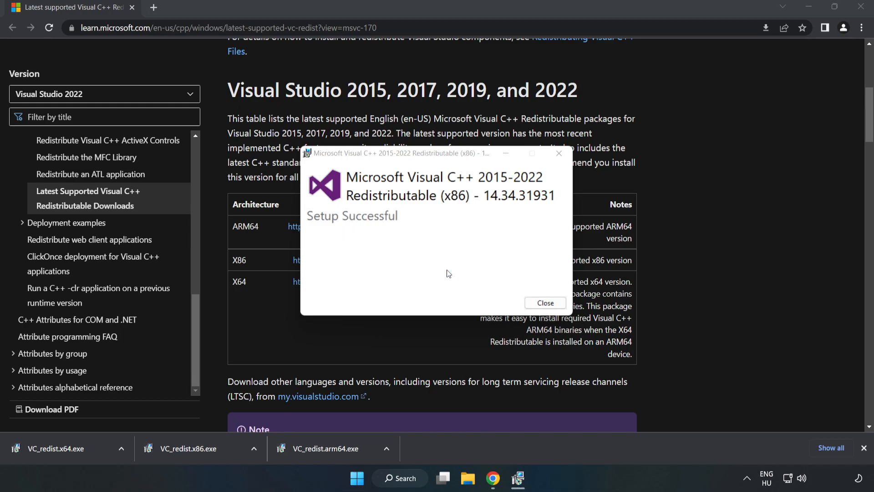
pyautogui.click(544, 302)
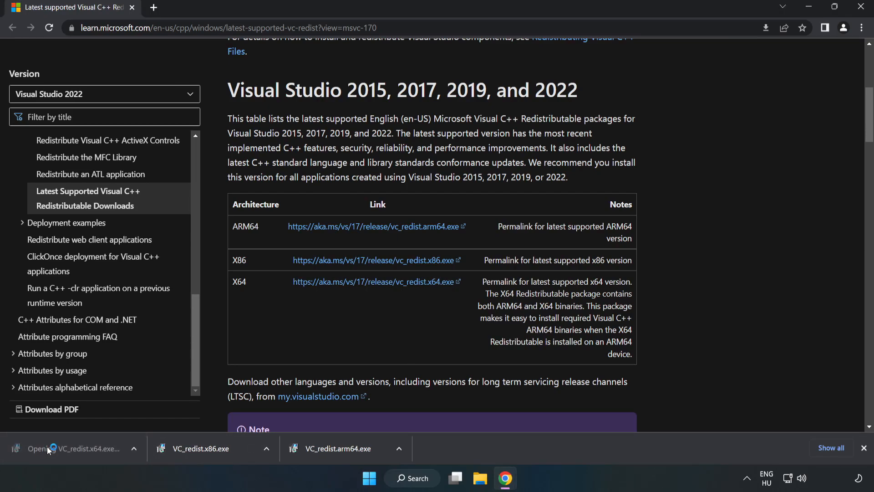
# Run VC_redist.x64.exe to Setup Successful and close it without restarting.
pyautogui.click(75, 447)
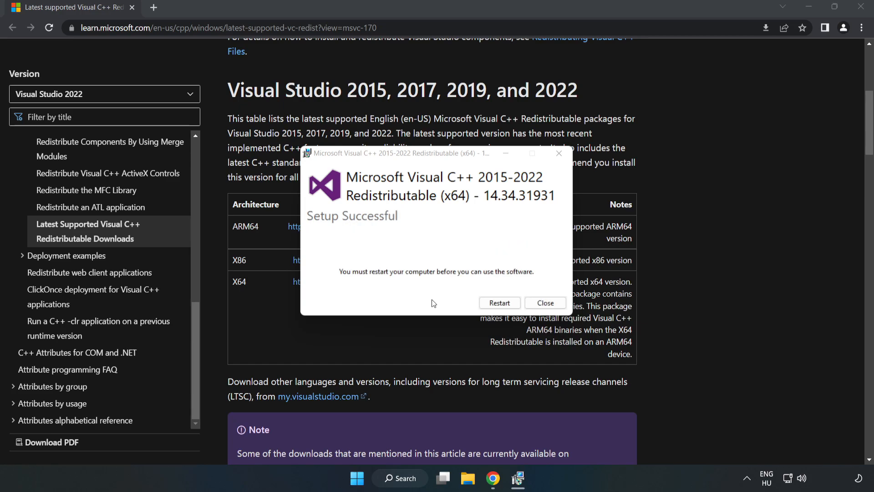
pyautogui.moveTo(545, 302)
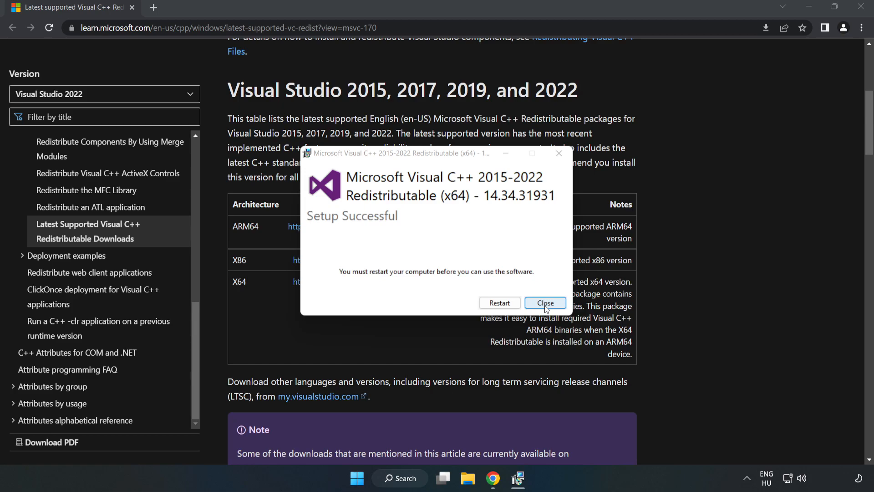
pyautogui.click(544, 302)
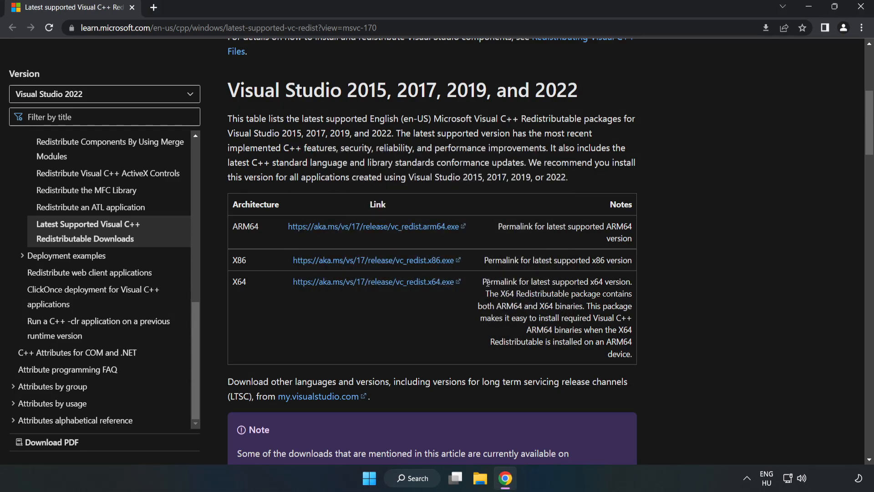
pyautogui.moveTo(860, 7)
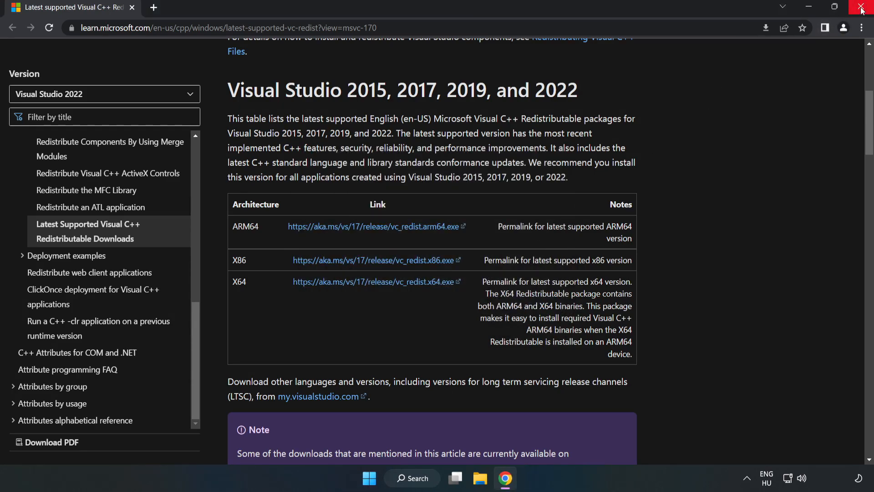
# Close Chrome and open the Start menu power options to reach Restart.
pyautogui.click(862, 8)
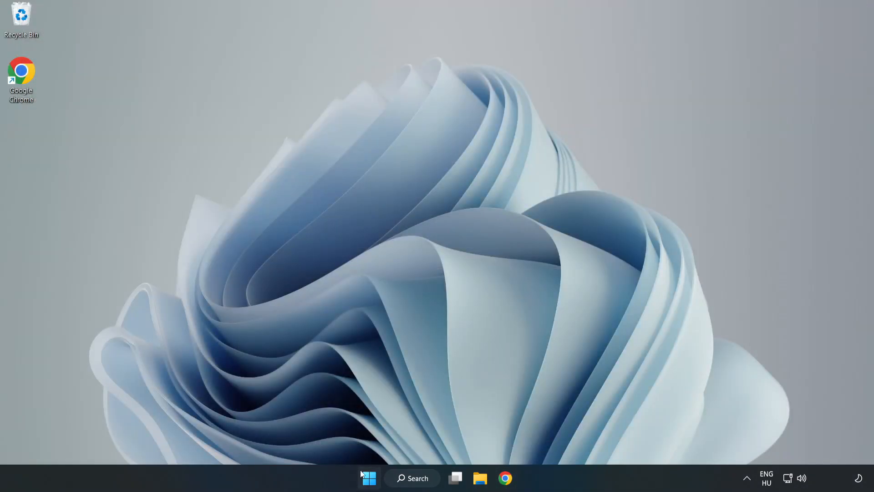
pyautogui.click(369, 478)
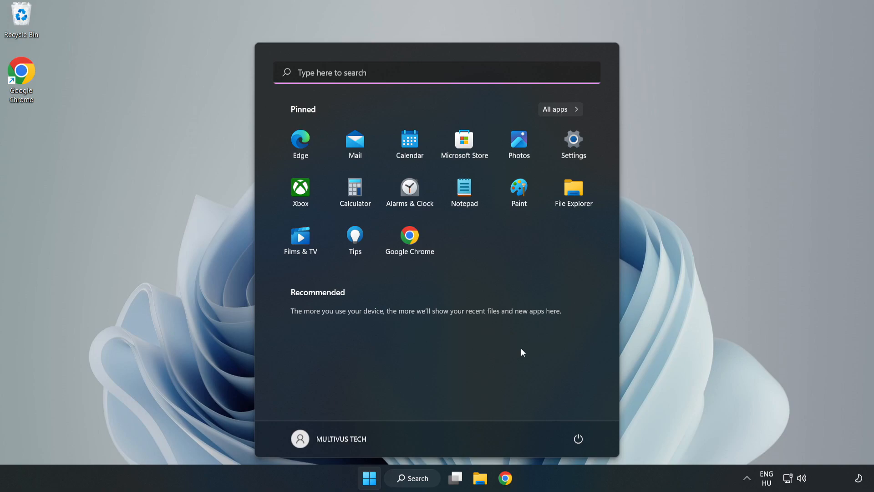
pyautogui.click(578, 439)
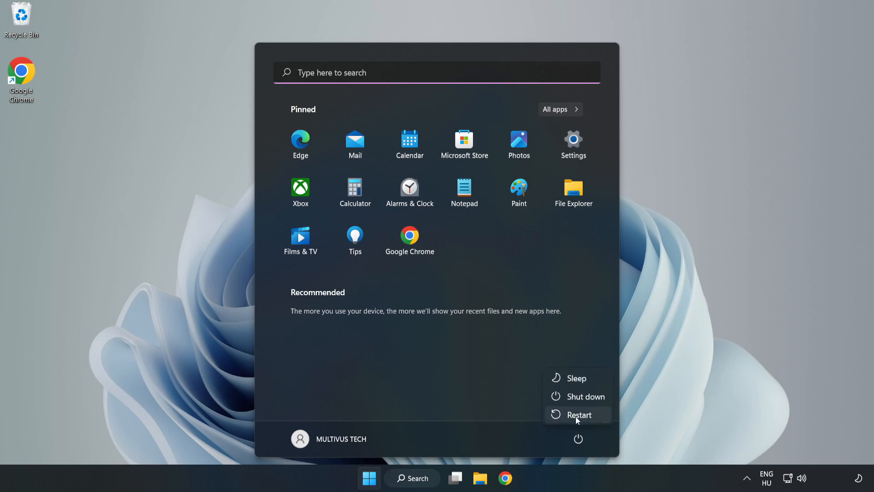
pyautogui.moveTo(579, 414)
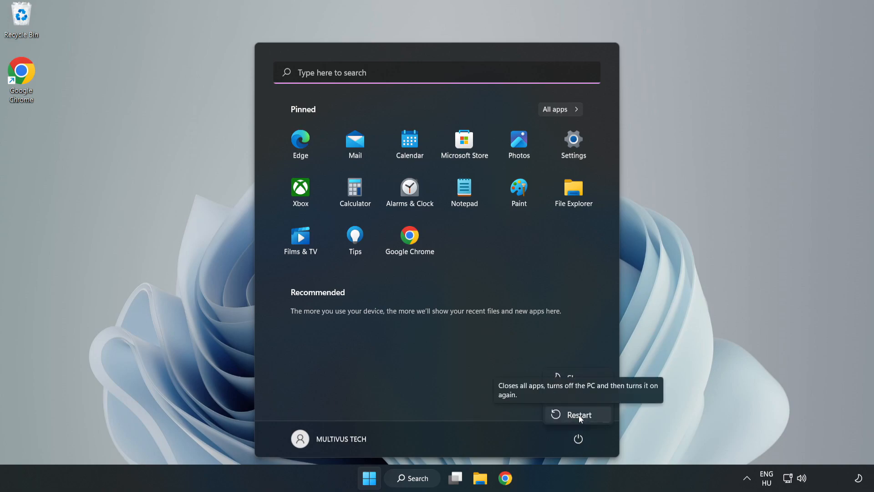